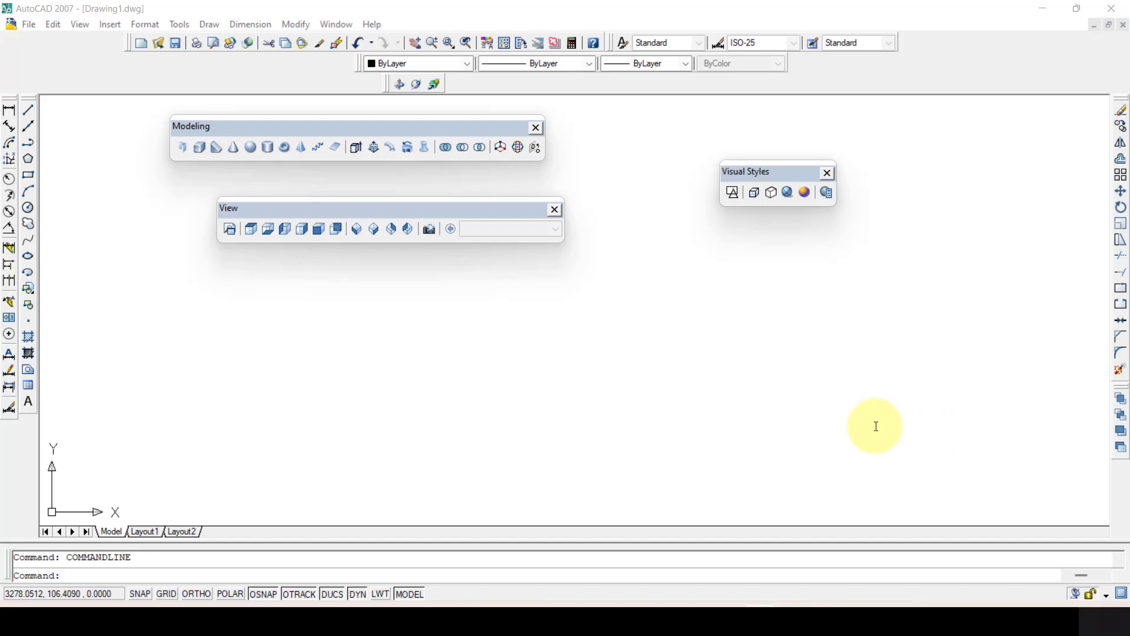
mouse_move(591, 333)
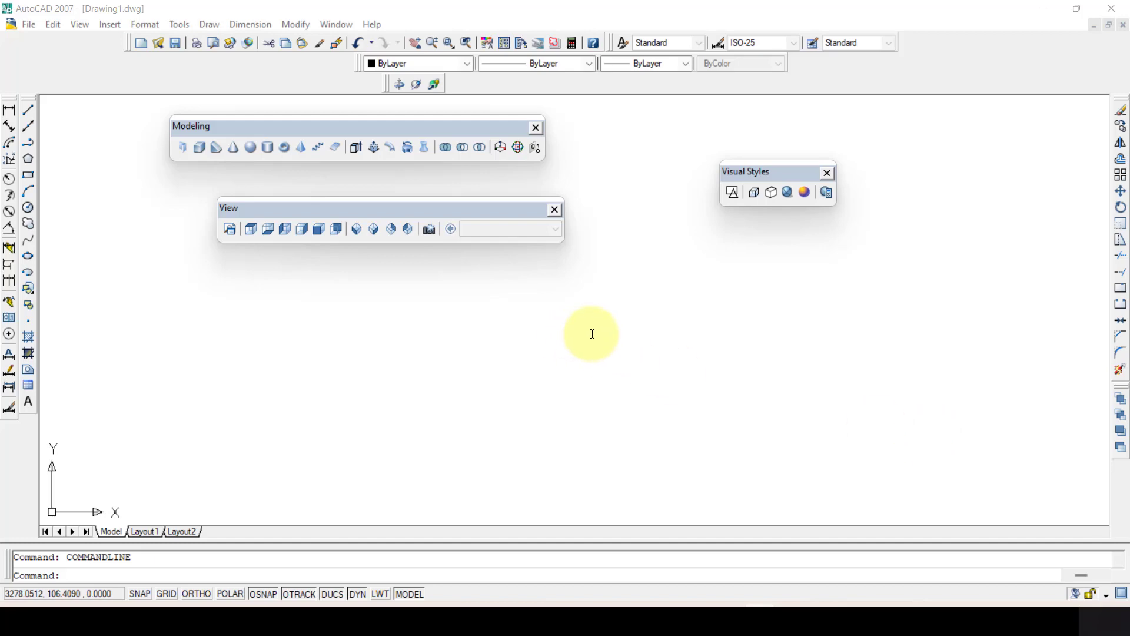
mouse_move(554, 300)
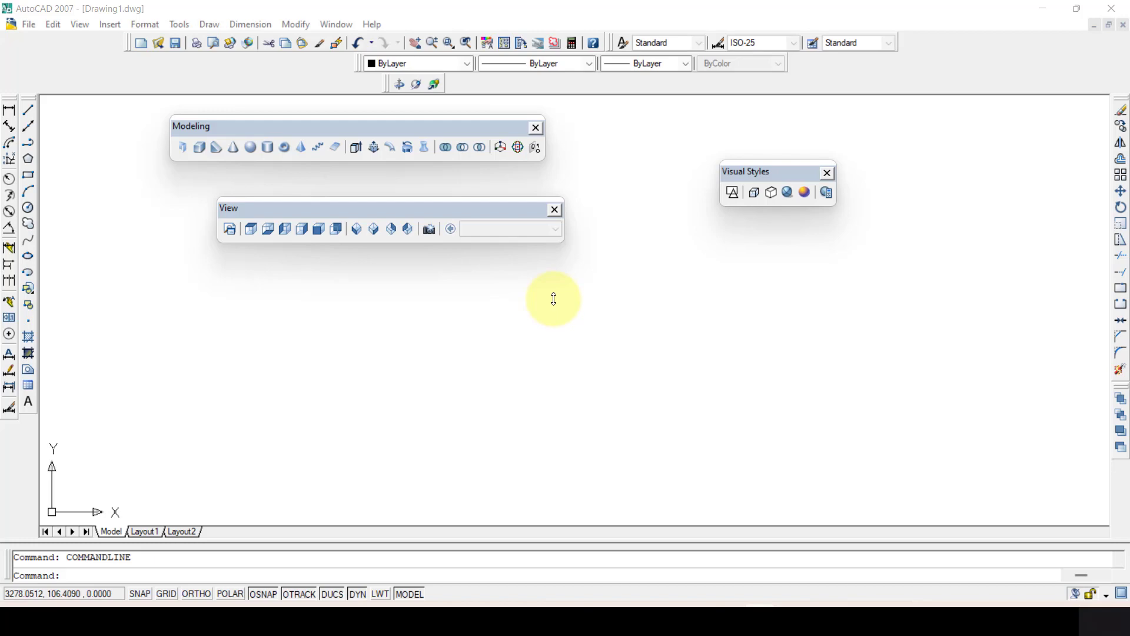
mouse_move(562, 314)
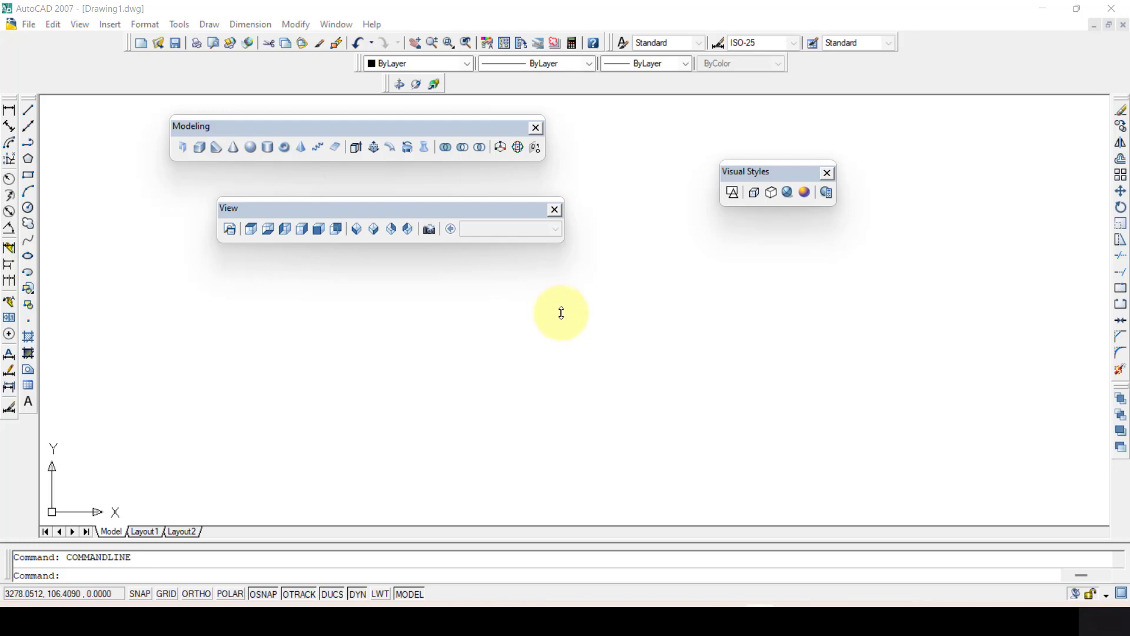
mouse_move(321, 144)
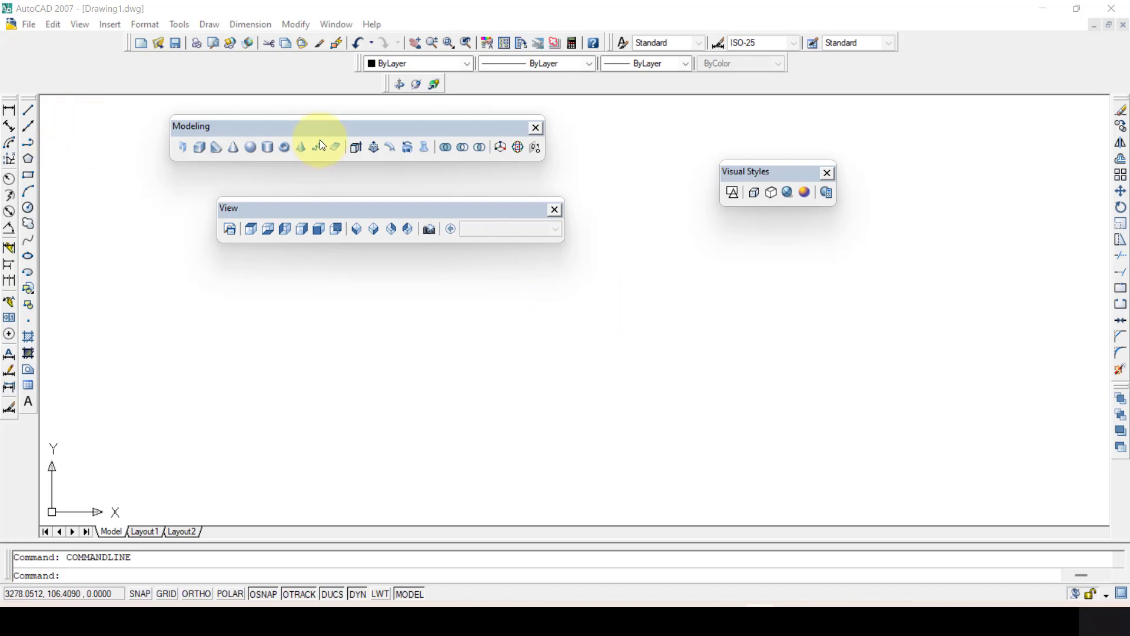
mouse_move(495, 244)
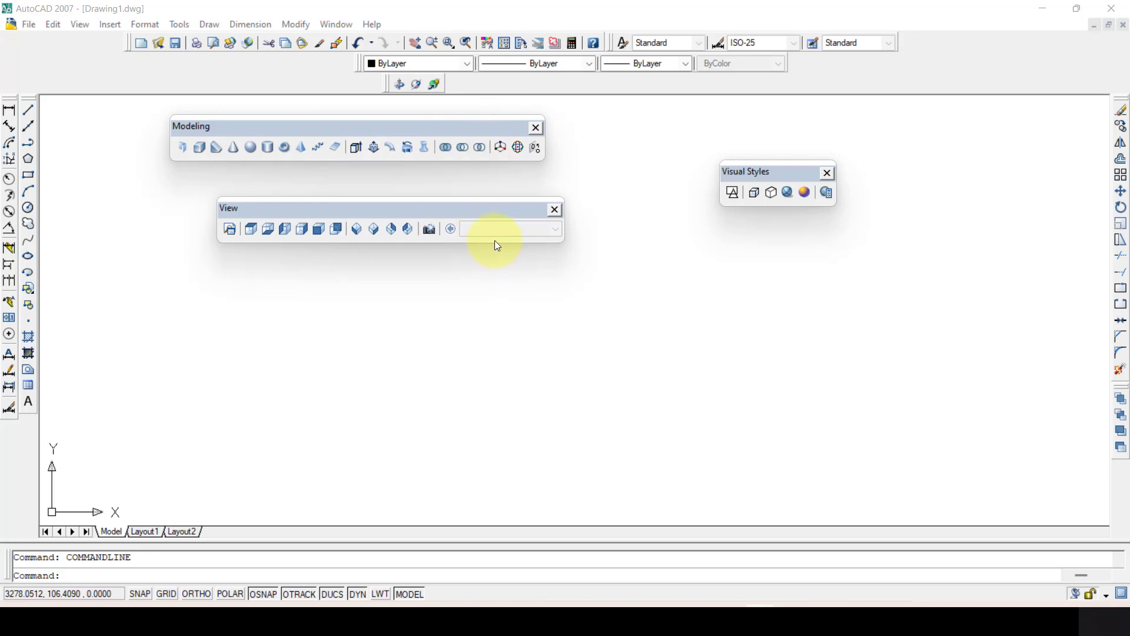
mouse_move(427, 228)
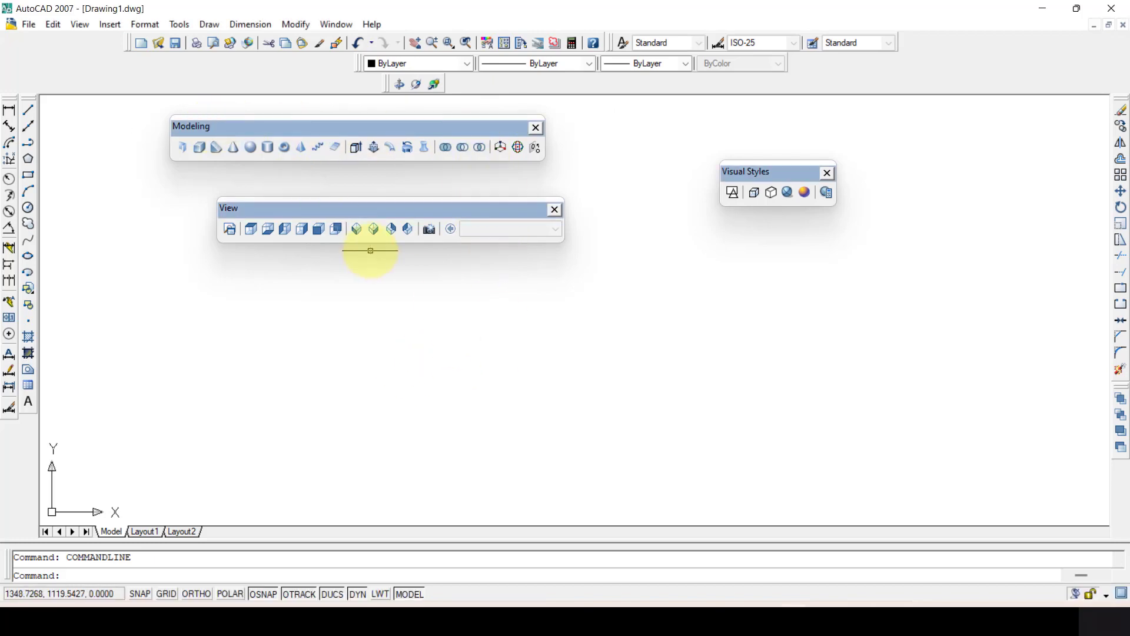
mouse_move(746, 230)
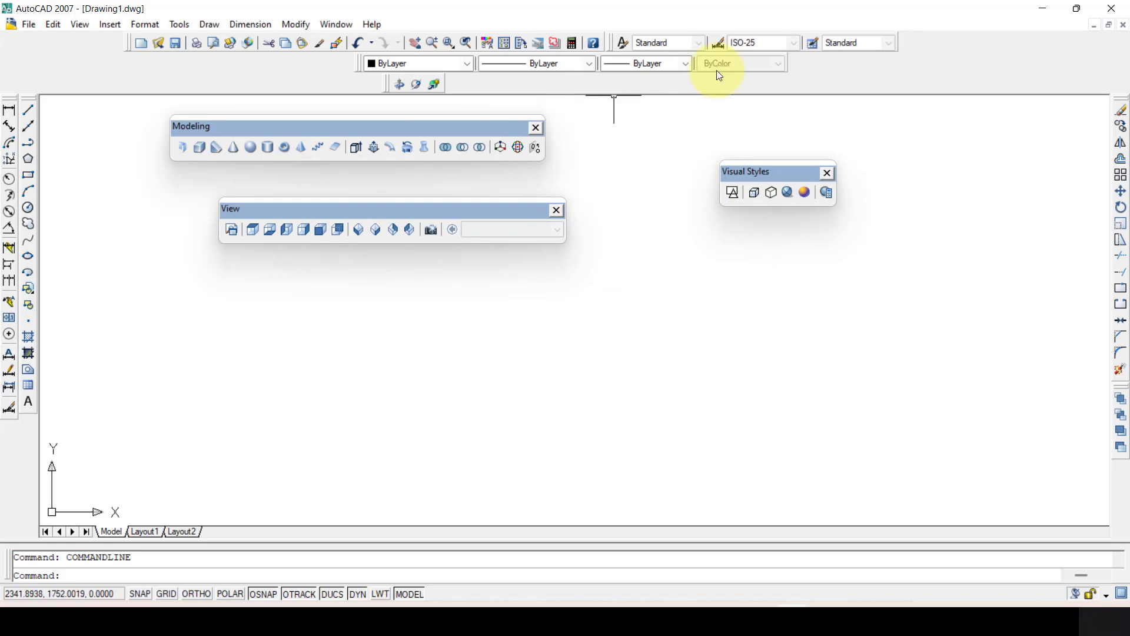
mouse_move(231, 84)
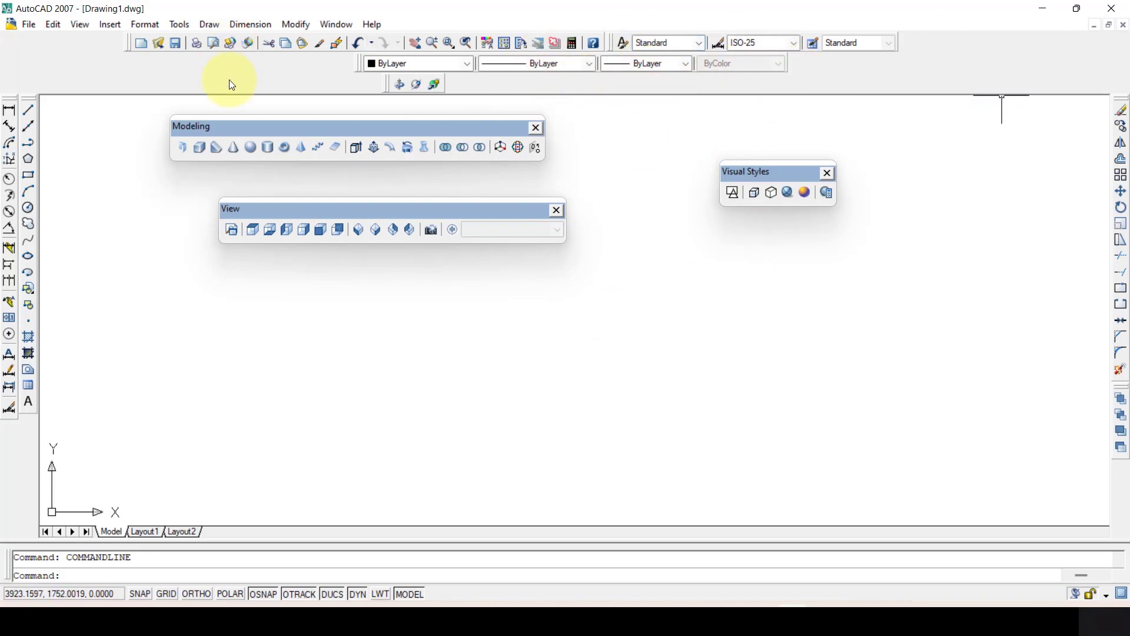
Open the toolbar shortcut menu listing ACAD and CUSTOM toolbar groups.
click(886, 42)
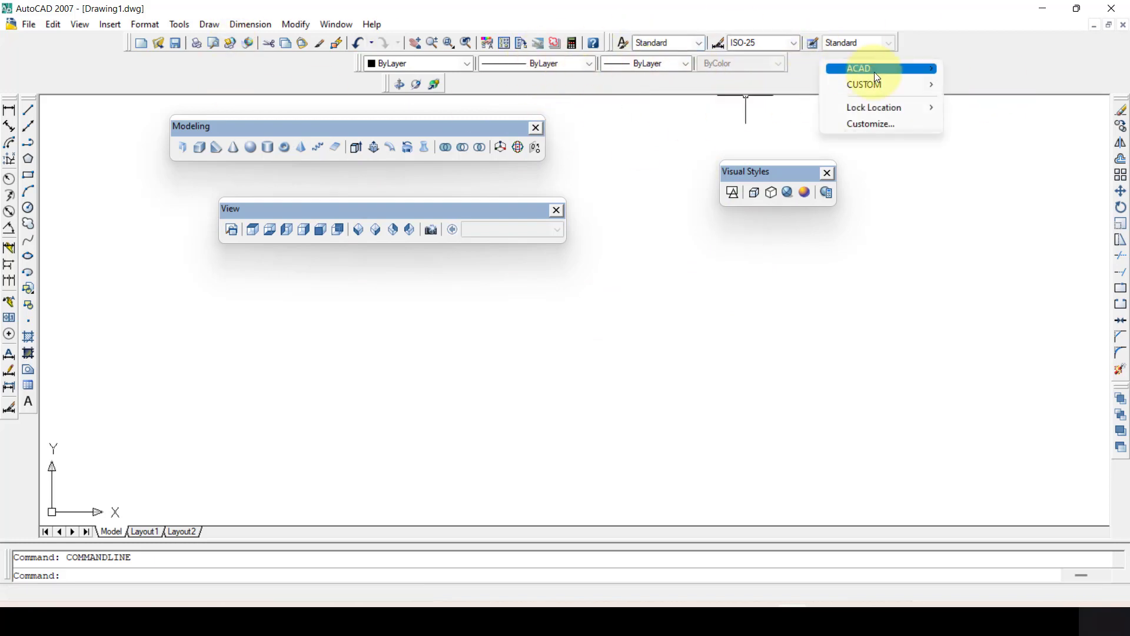
click(858, 68)
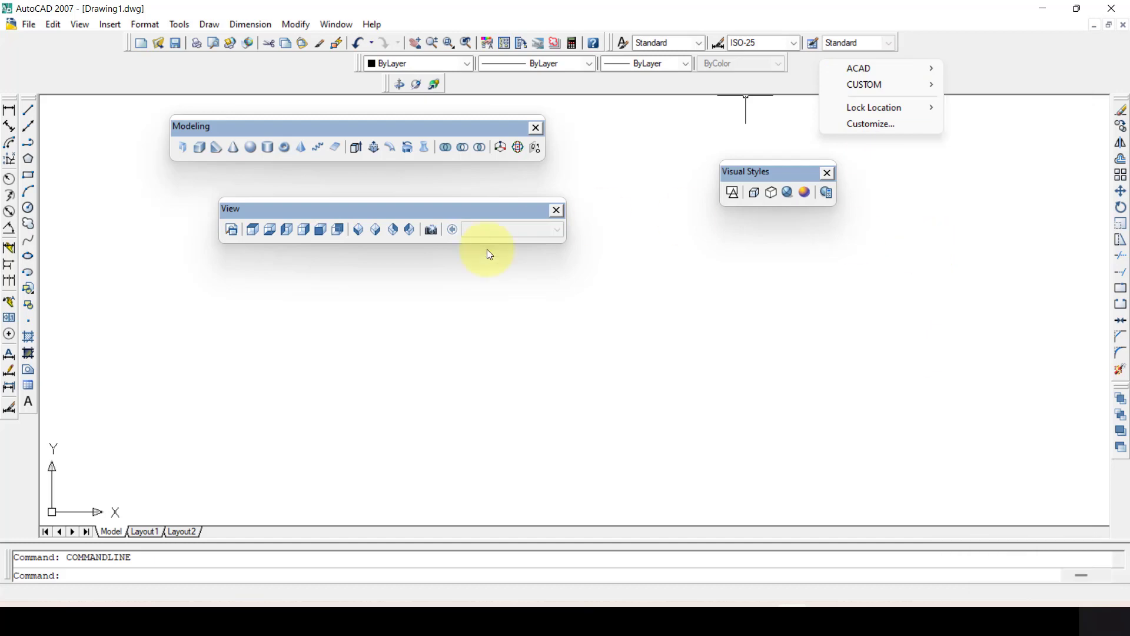
mouse_move(665, 243)
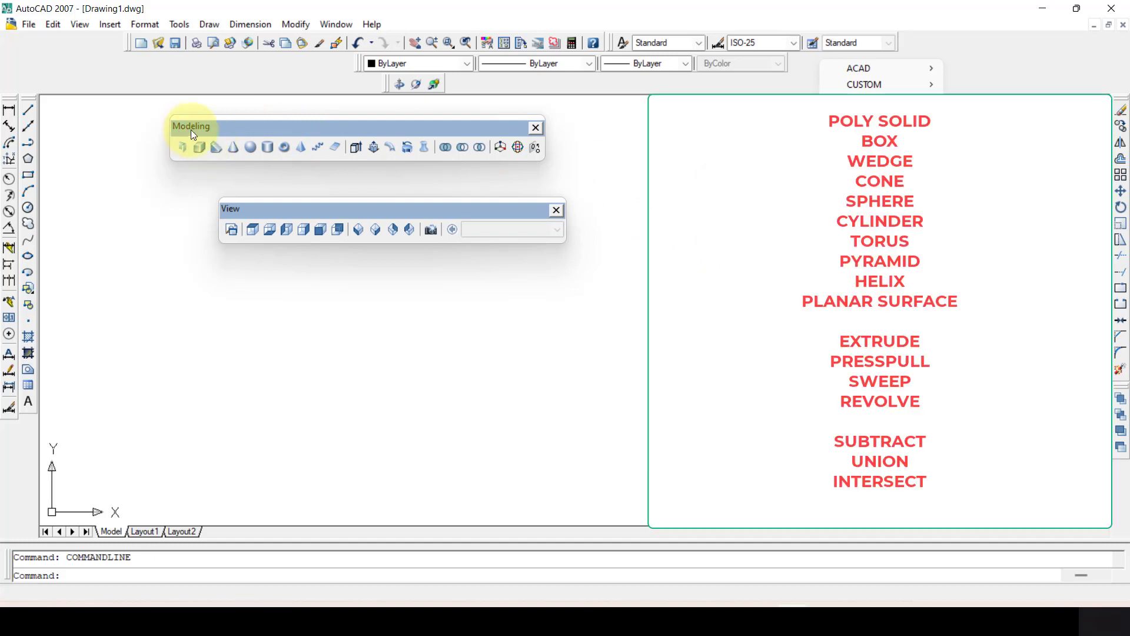
mouse_move(185, 147)
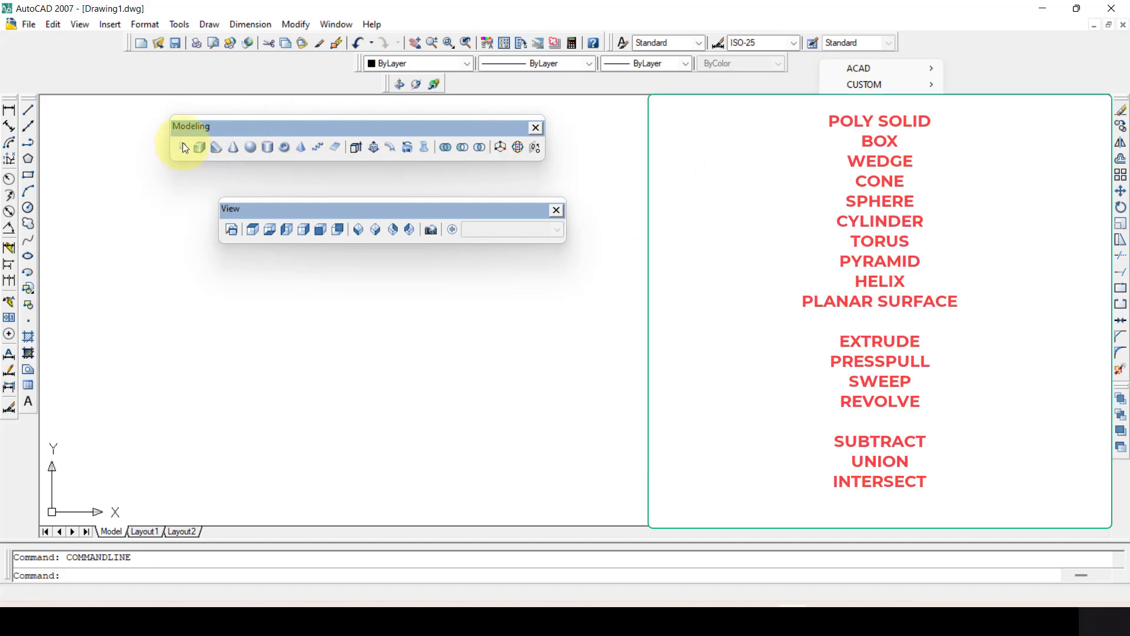
mouse_move(184, 147)
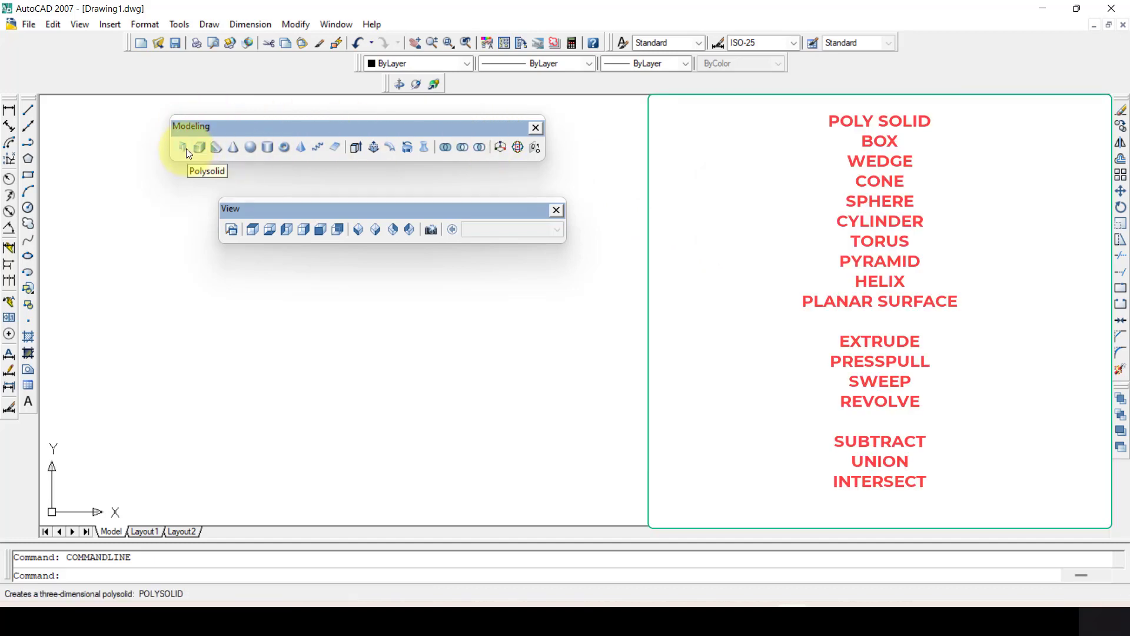
mouse_move(257, 158)
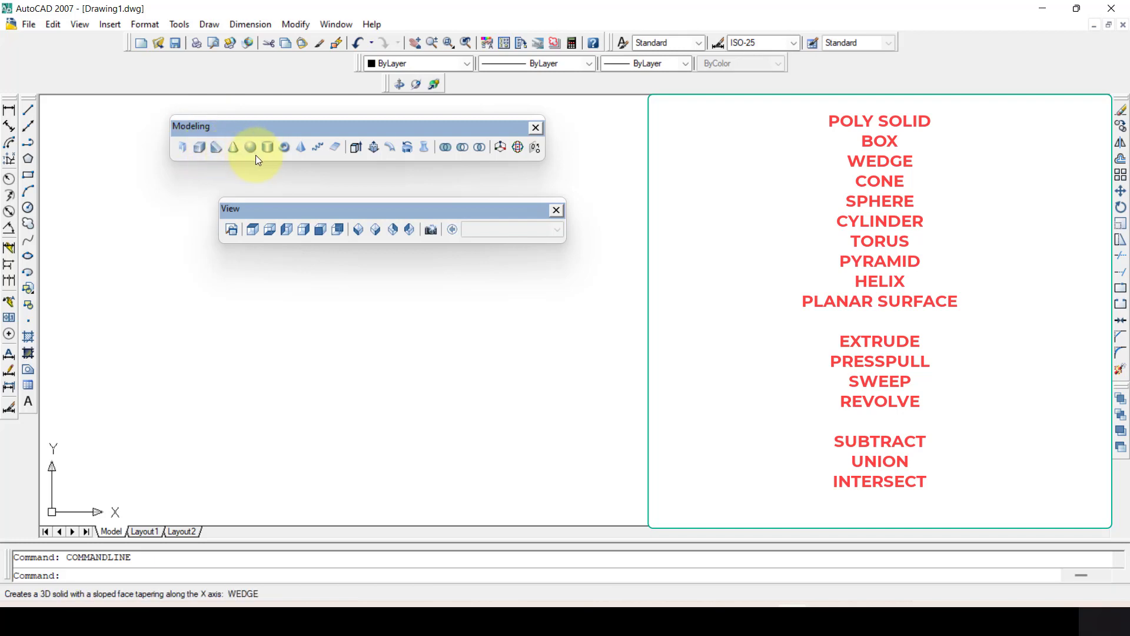
mouse_move(267, 149)
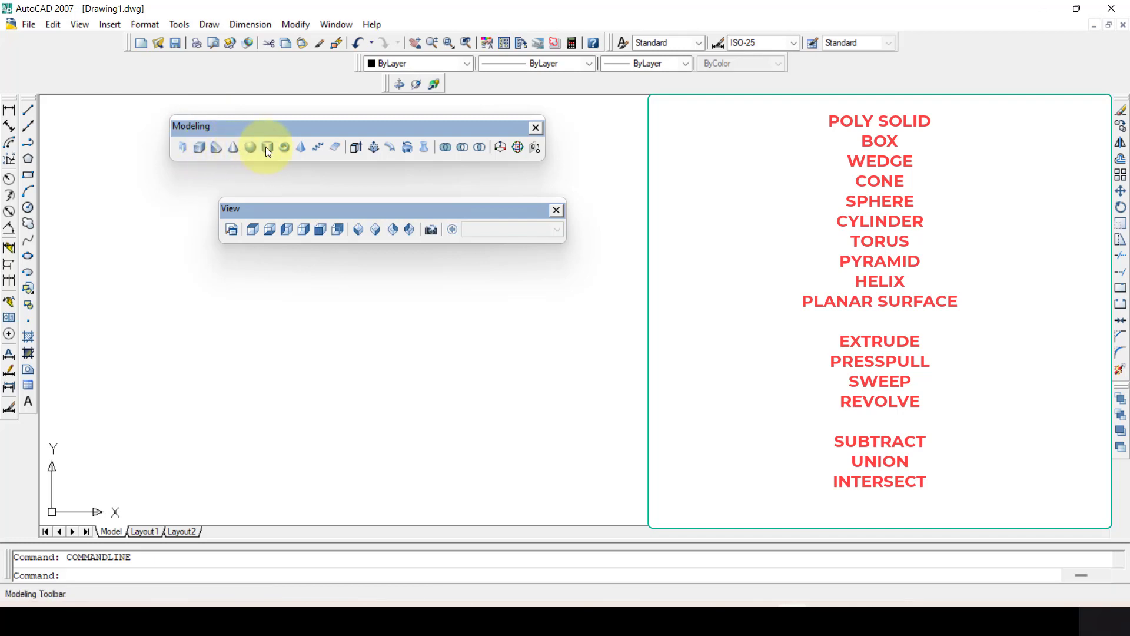
mouse_move(301, 147)
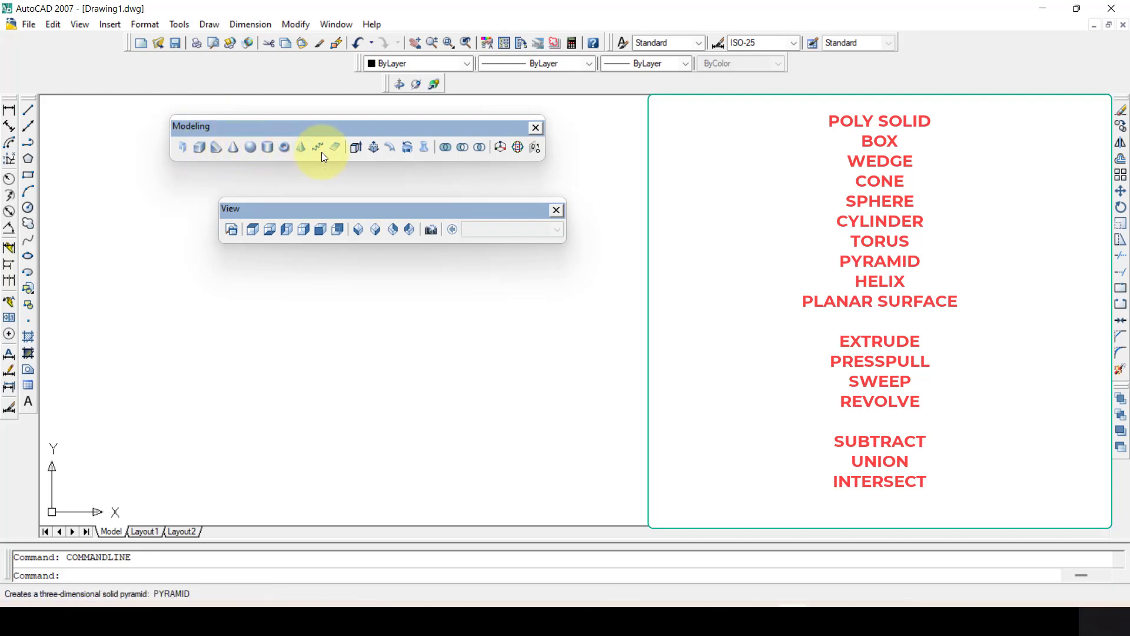
mouse_move(200, 148)
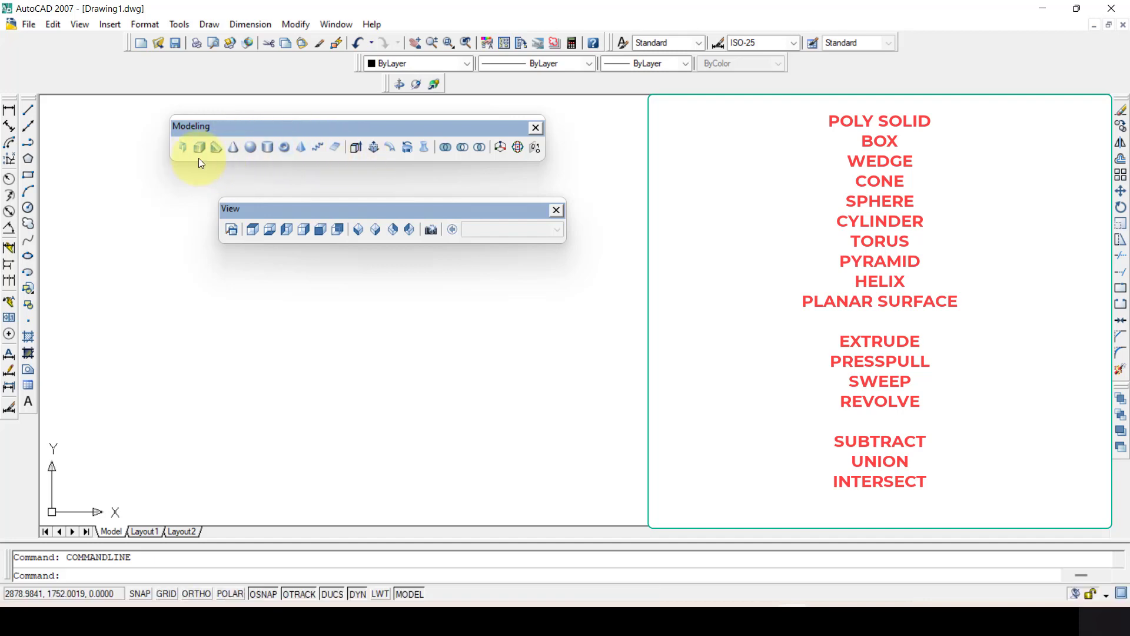
mouse_move(325, 154)
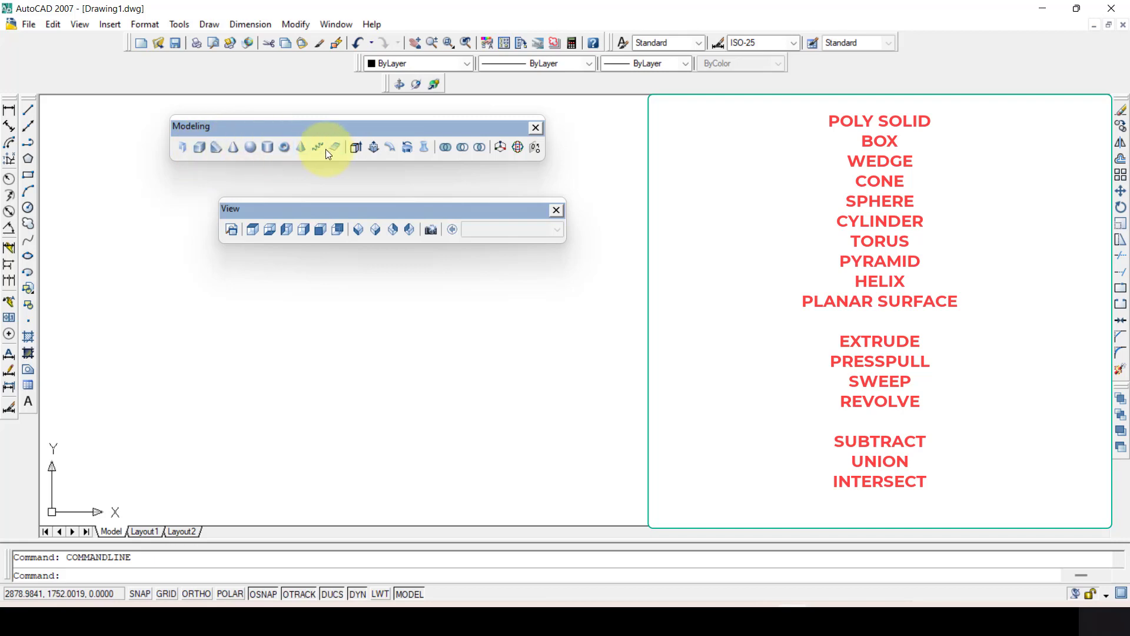
mouse_move(373, 147)
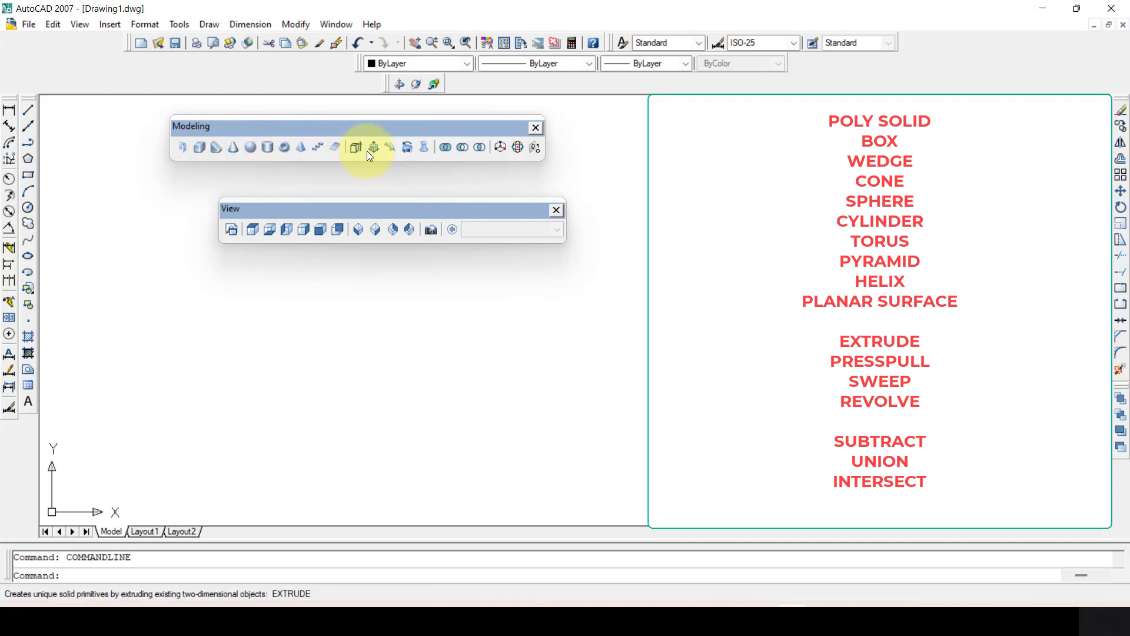
mouse_move(391, 152)
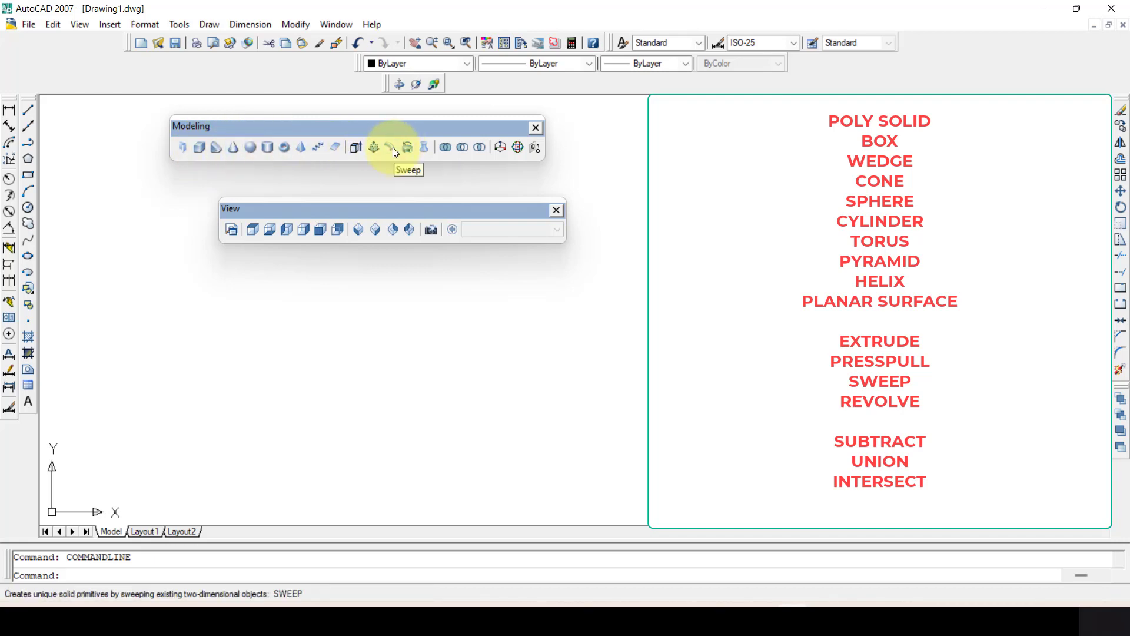
mouse_move(424, 148)
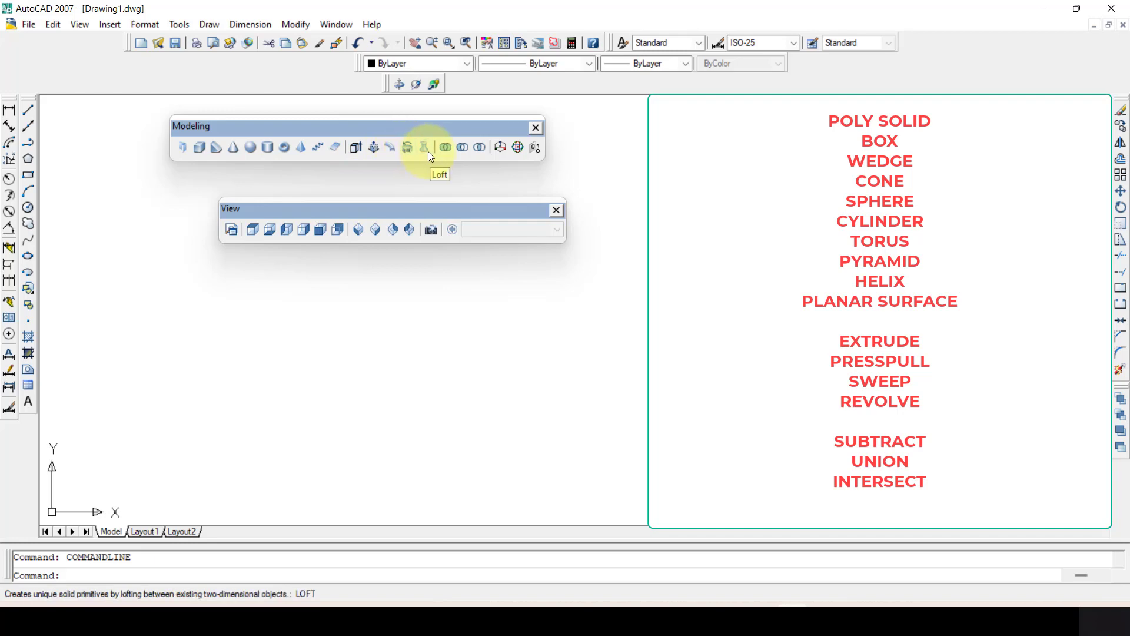
mouse_move(395, 160)
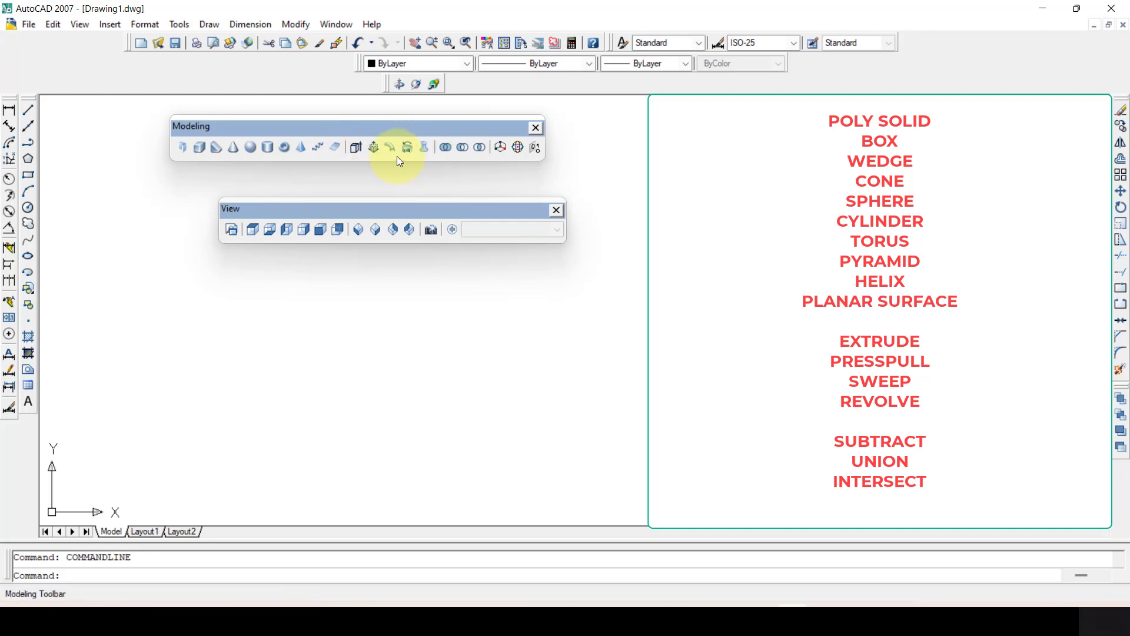
mouse_move(461, 147)
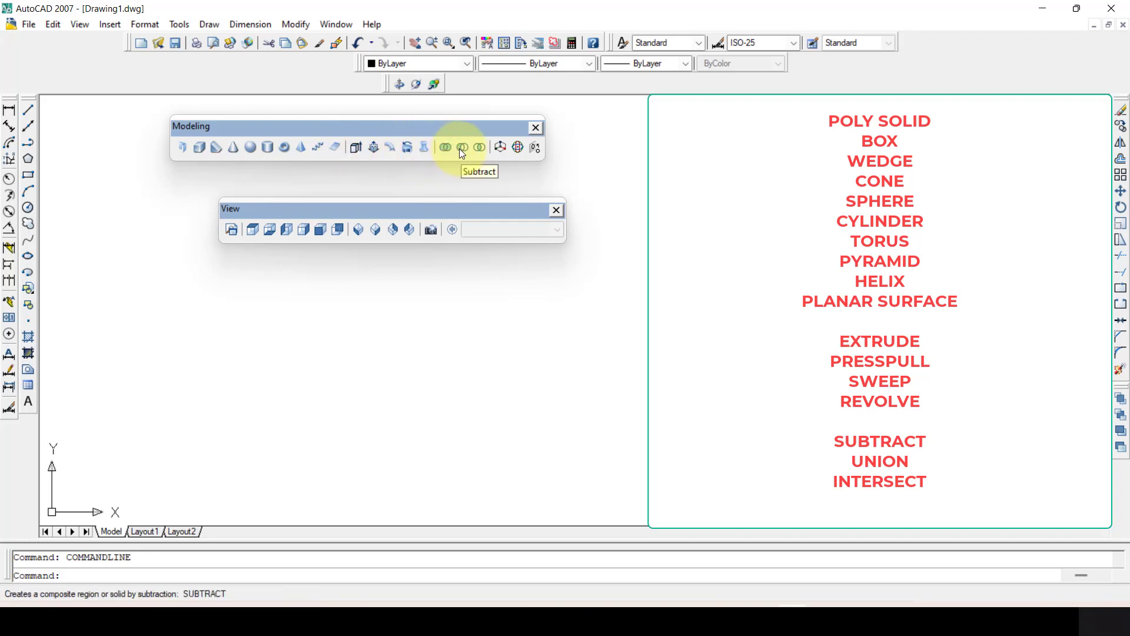
mouse_move(440, 152)
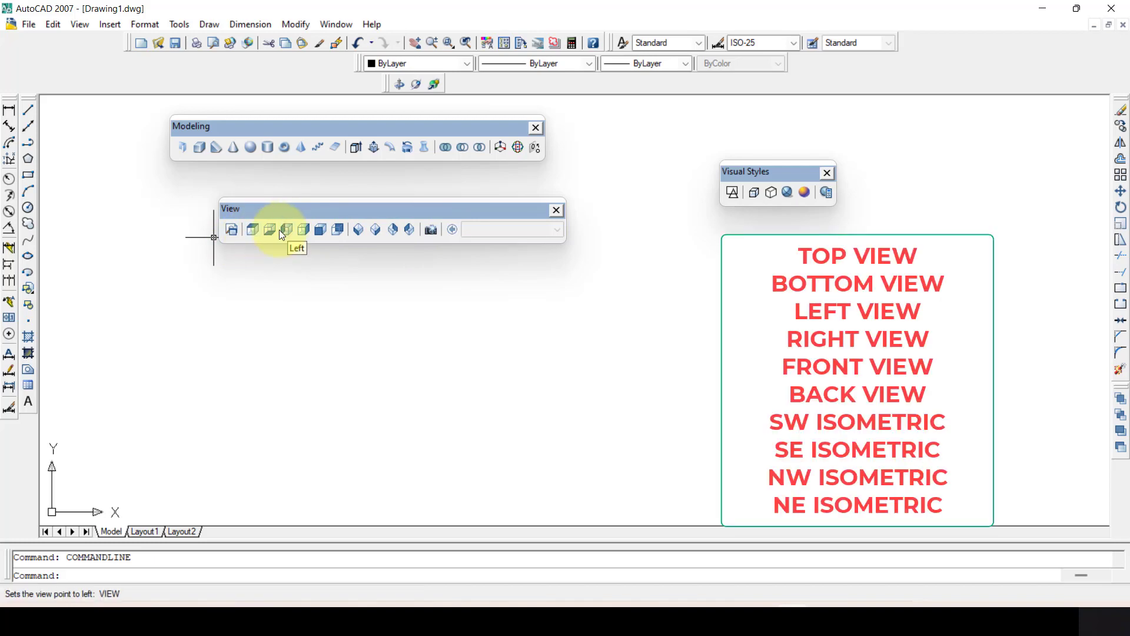
mouse_move(303, 234)
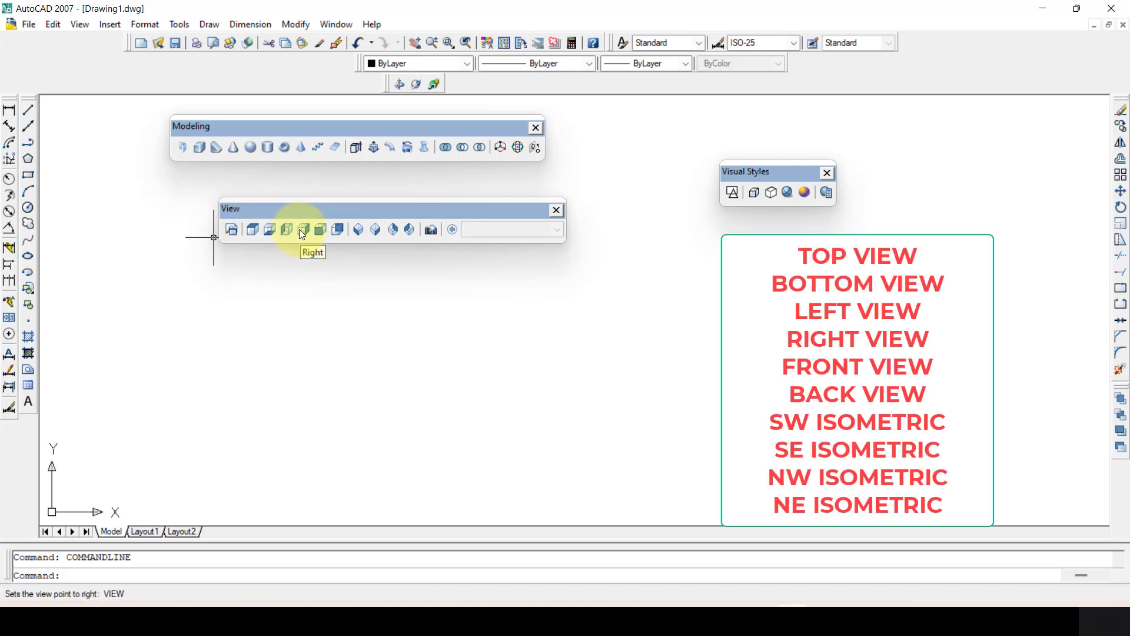
mouse_move(319, 229)
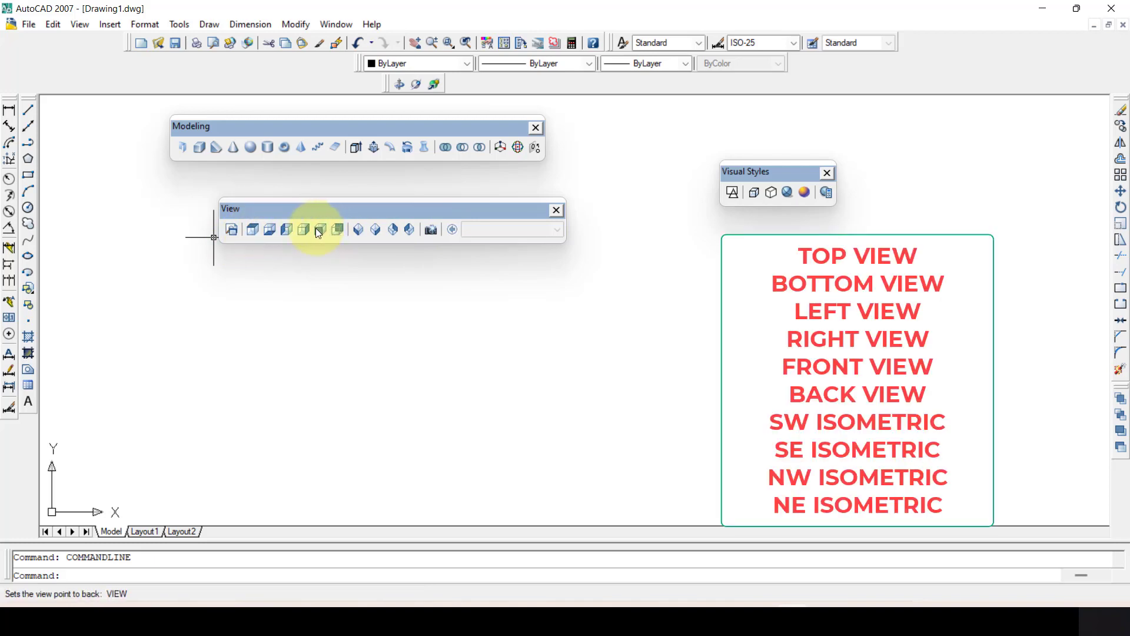
mouse_move(269, 229)
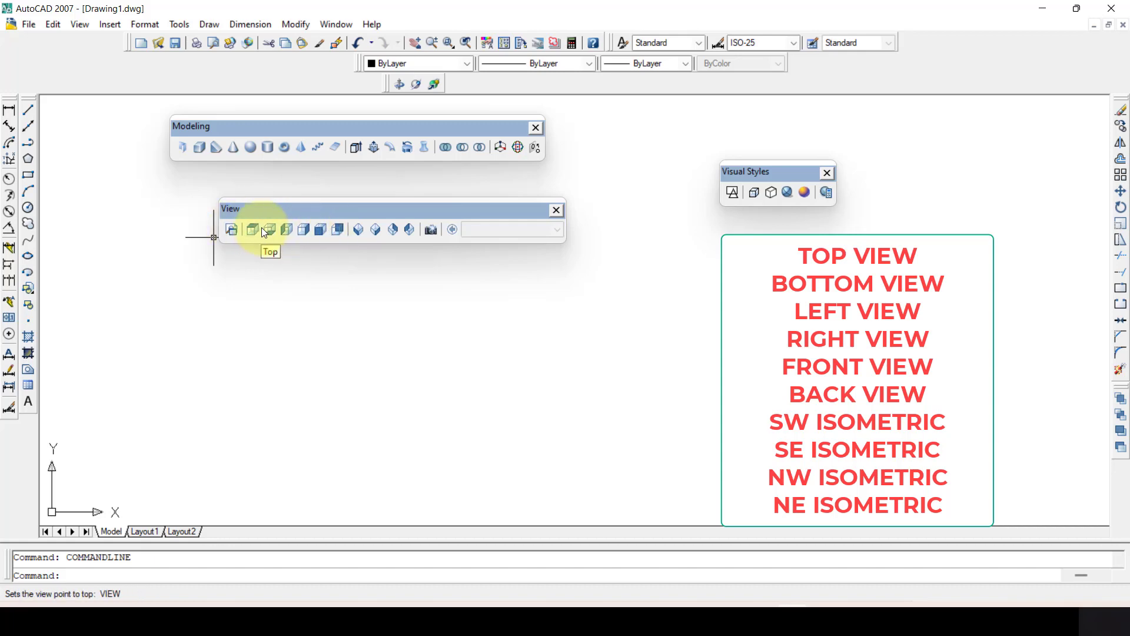
mouse_move(375, 229)
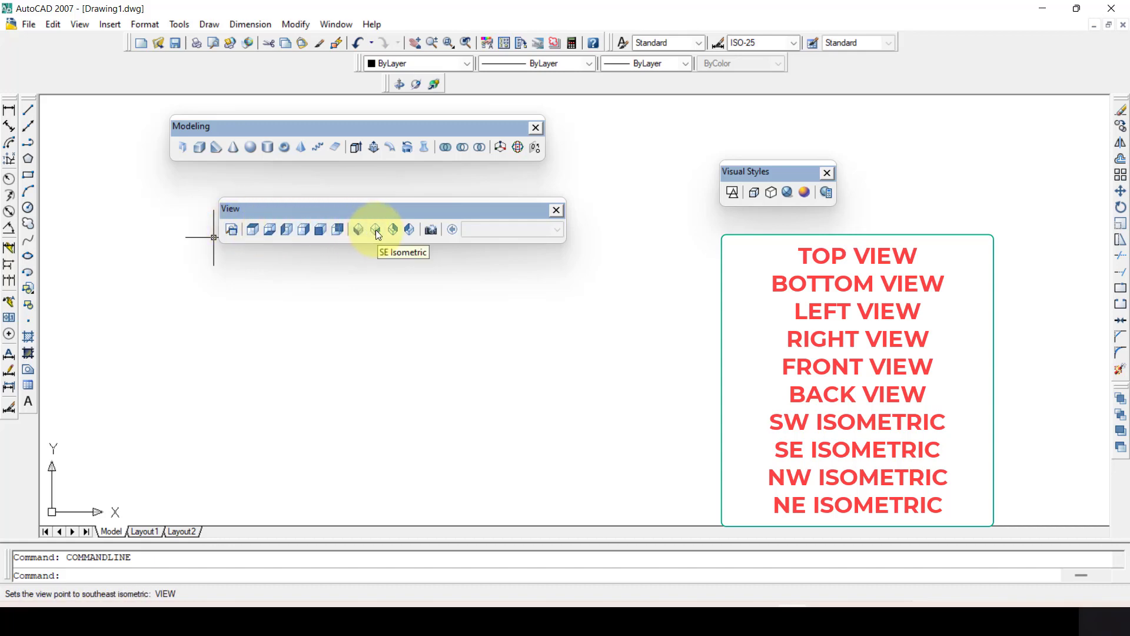
mouse_move(393, 231)
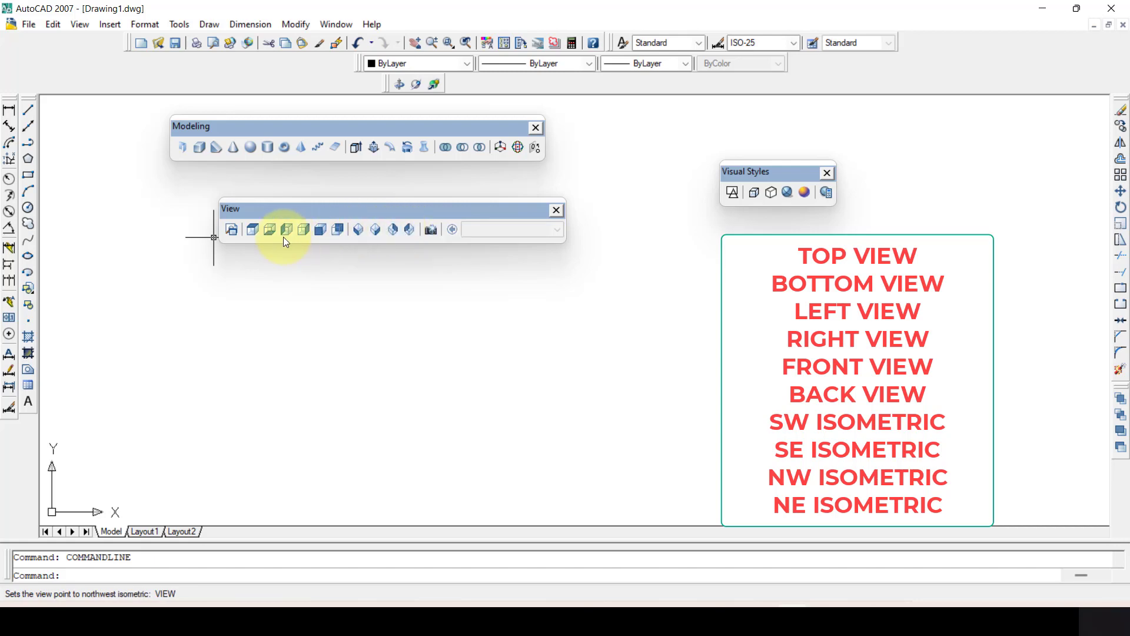
mouse_move(261, 229)
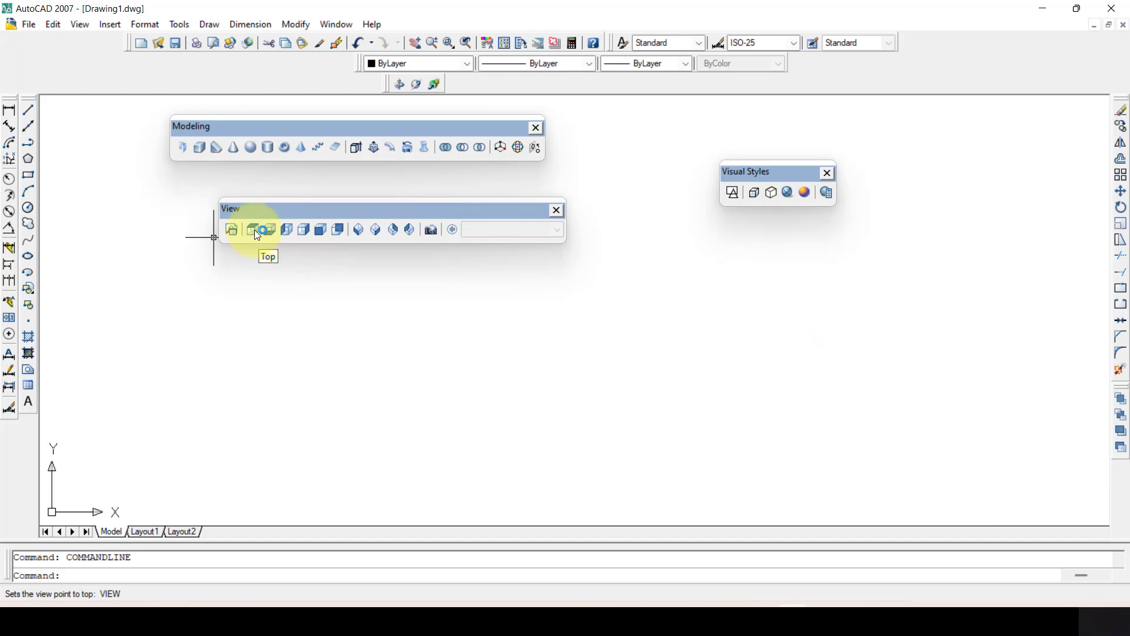
mouse_move(697, 191)
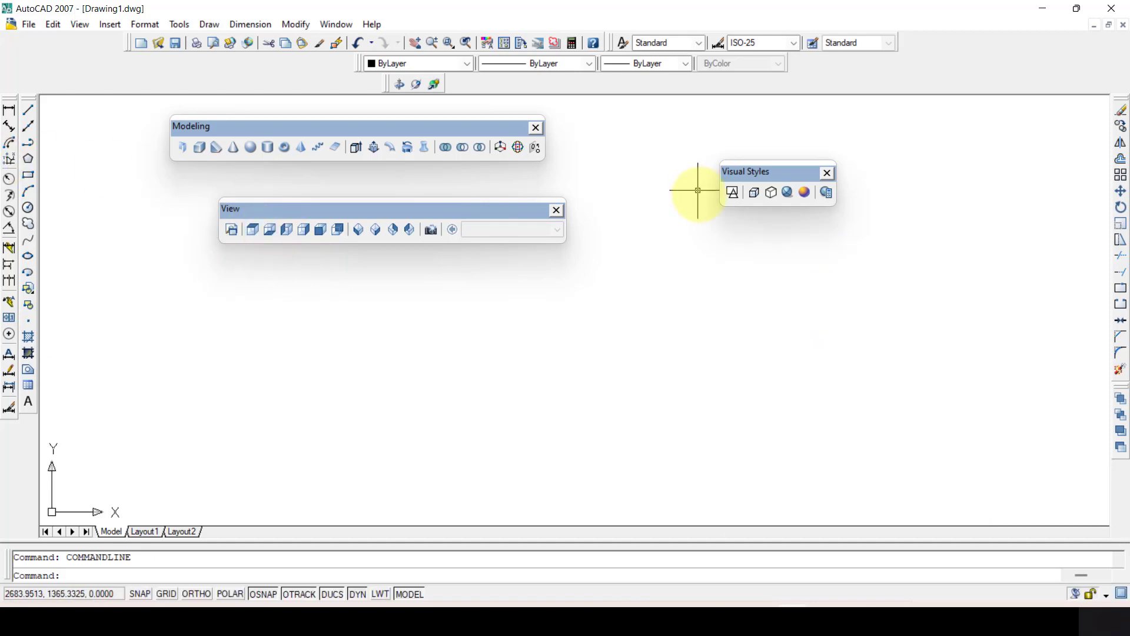
mouse_move(270, 241)
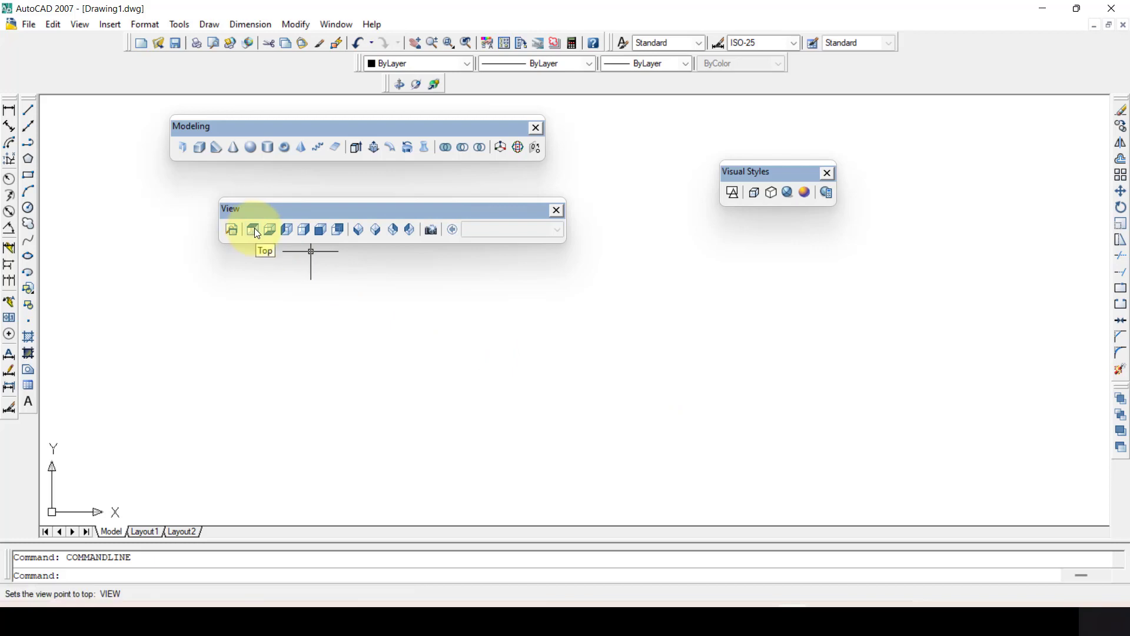
mouse_move(339, 229)
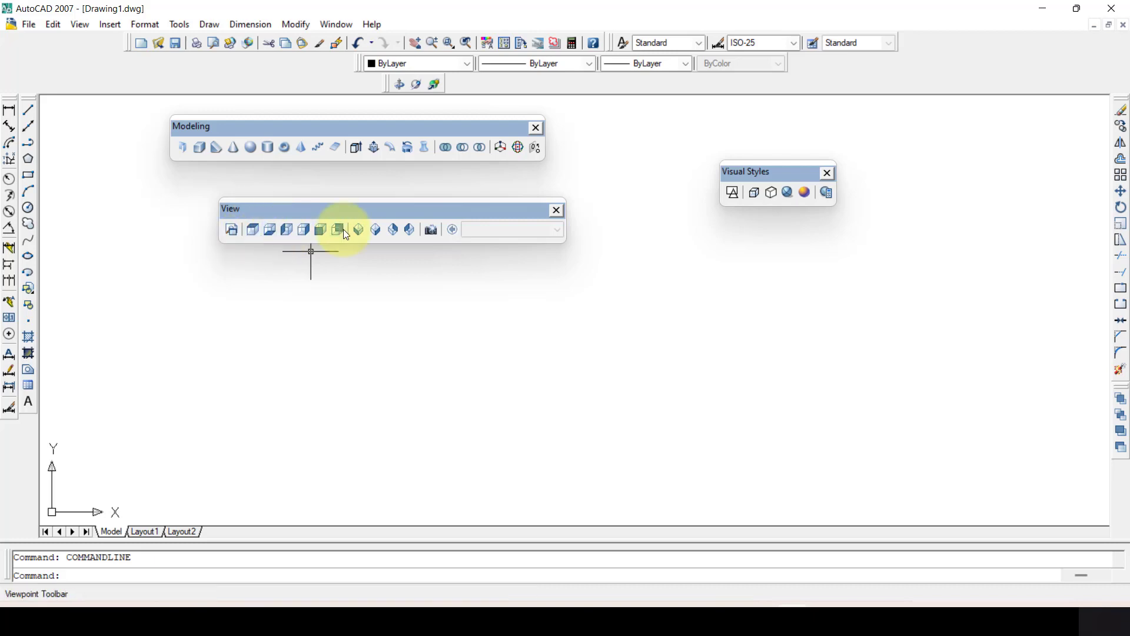
mouse_move(69, 474)
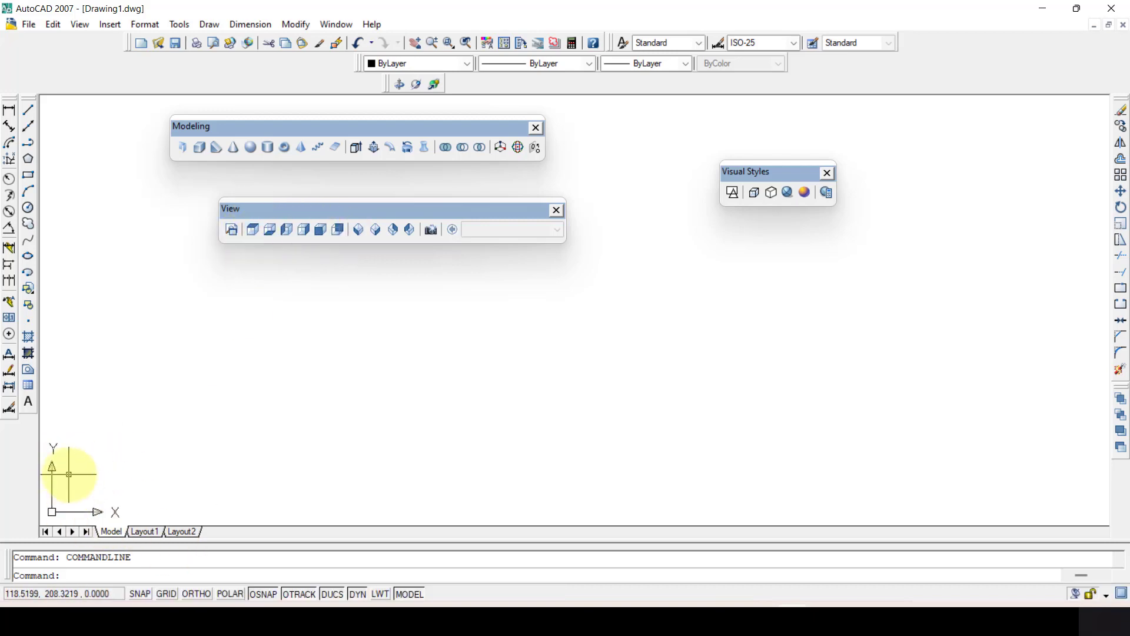
mouse_move(367, 232)
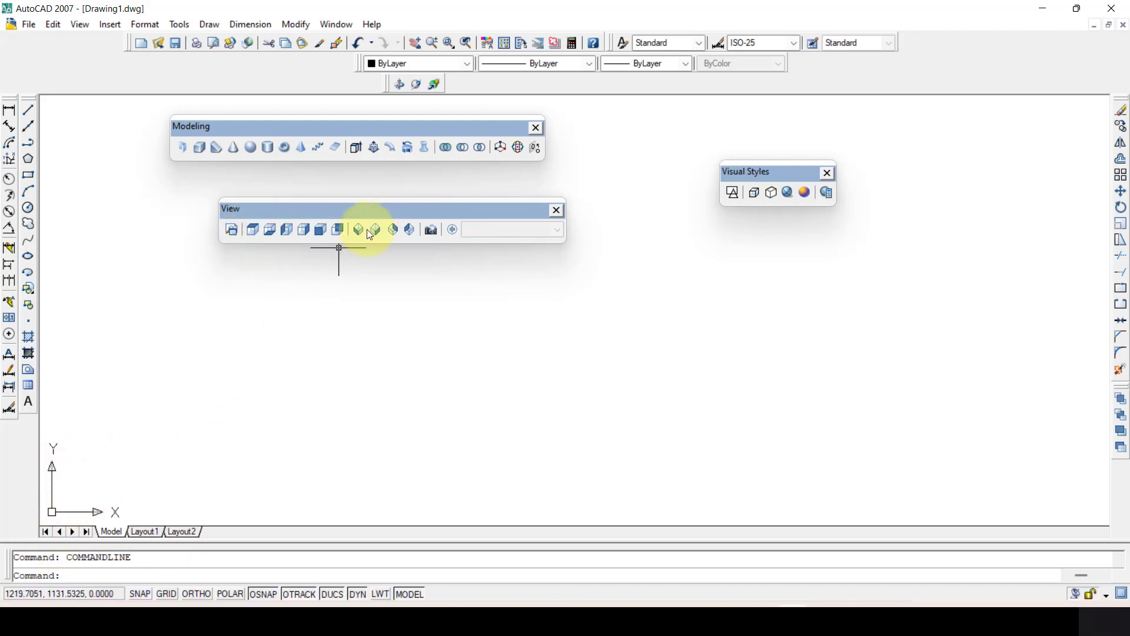
mouse_move(357, 229)
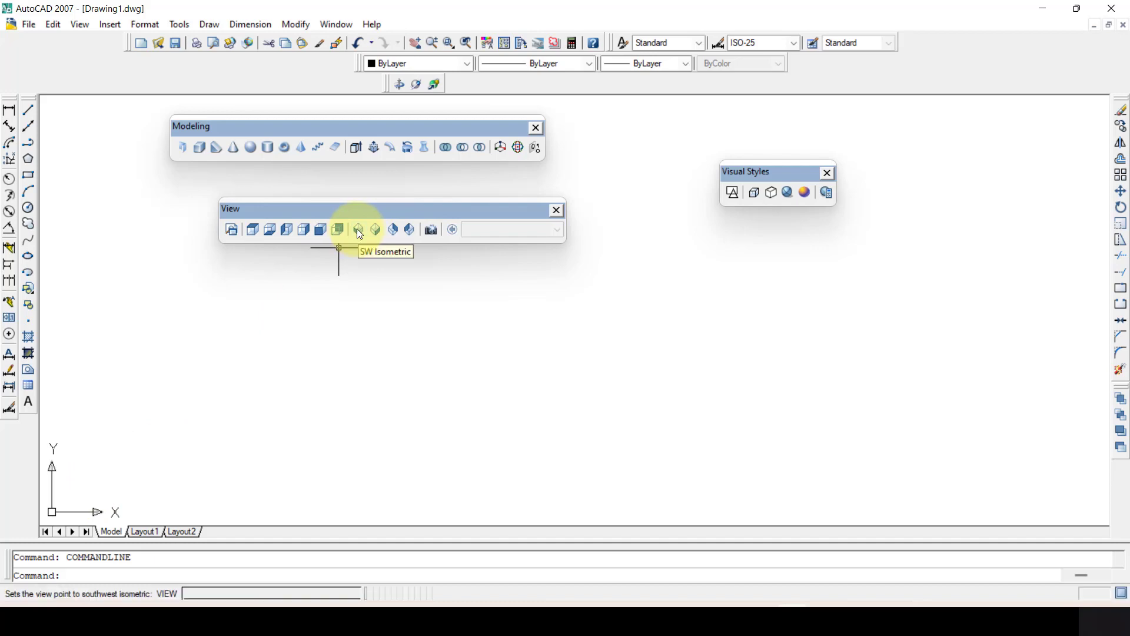
Show the empty drawing from the SW Isometric viewpoint with X, Y, Z axes.
click(338, 229)
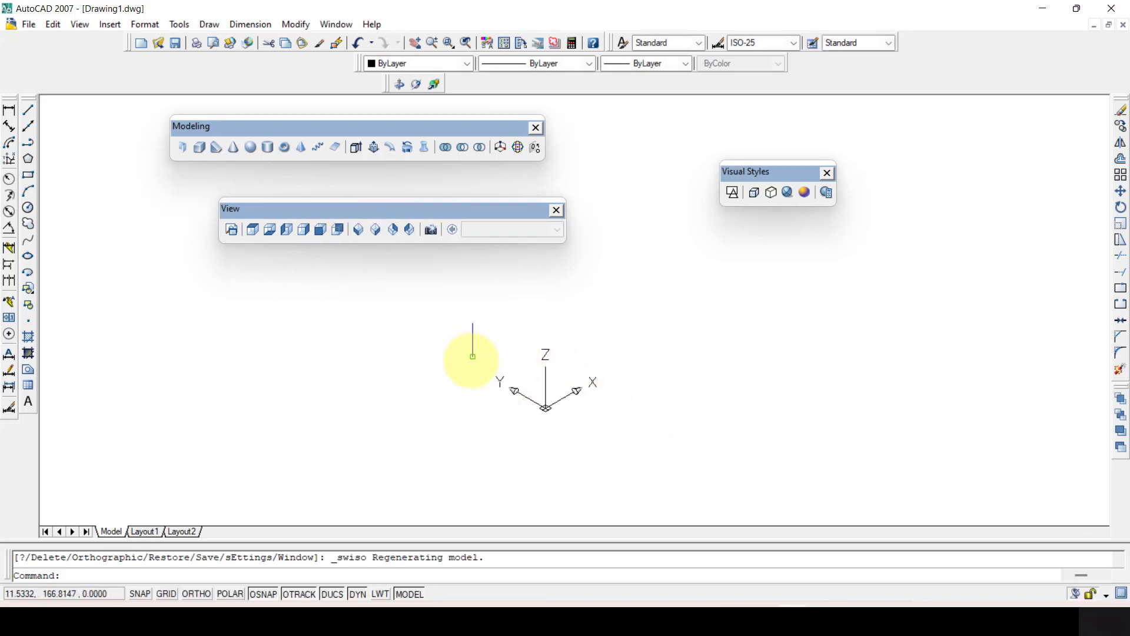
mouse_move(556, 408)
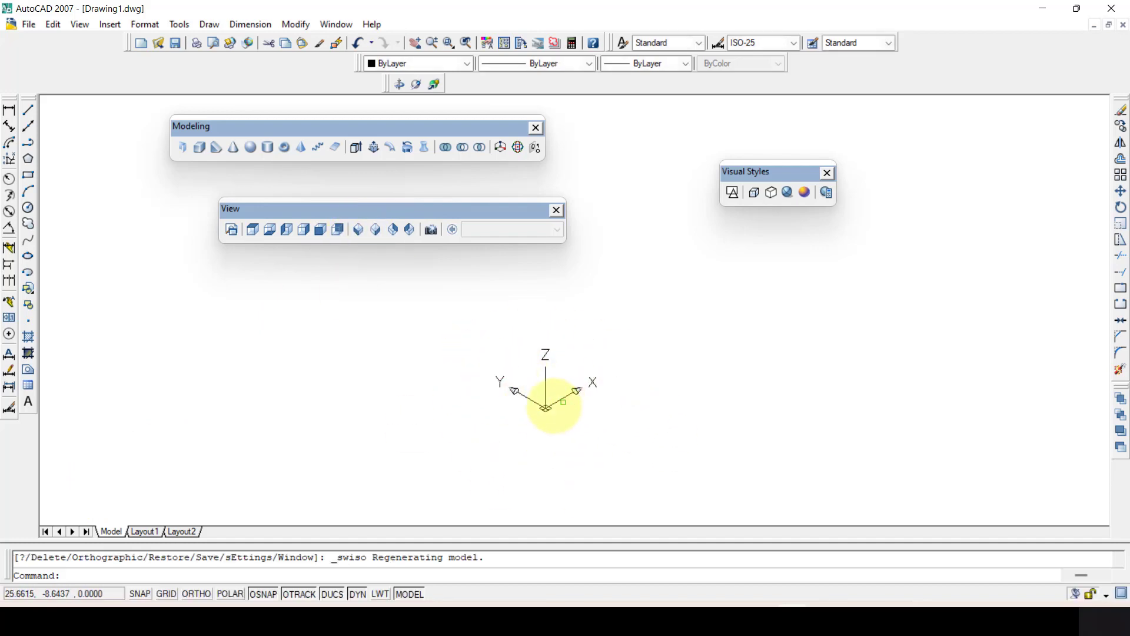
mouse_move(547, 393)
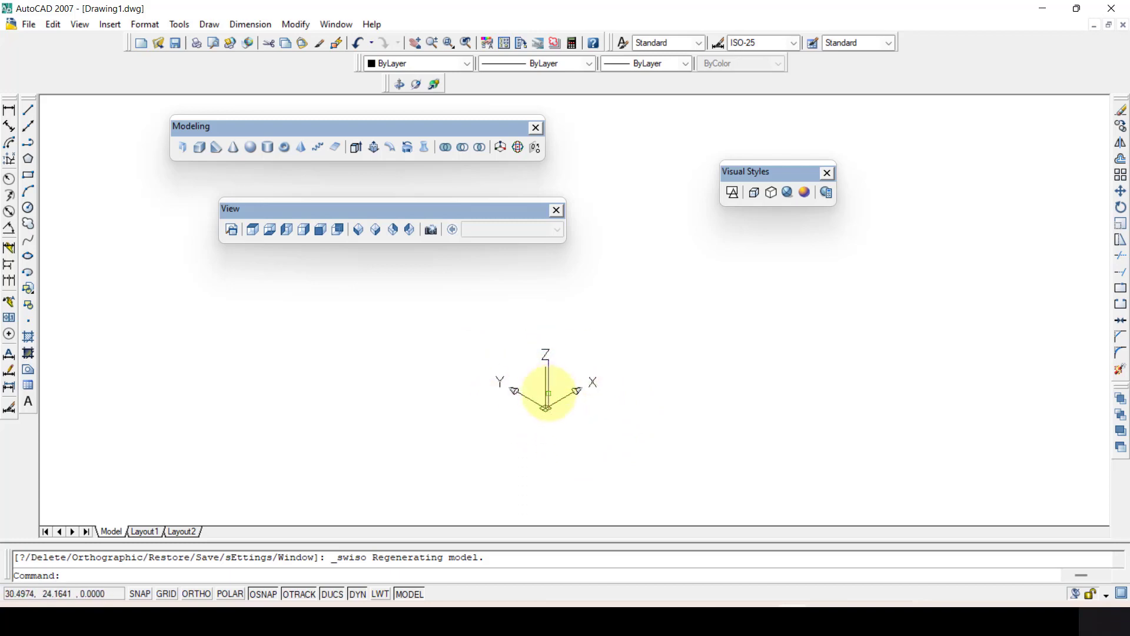
mouse_move(507, 346)
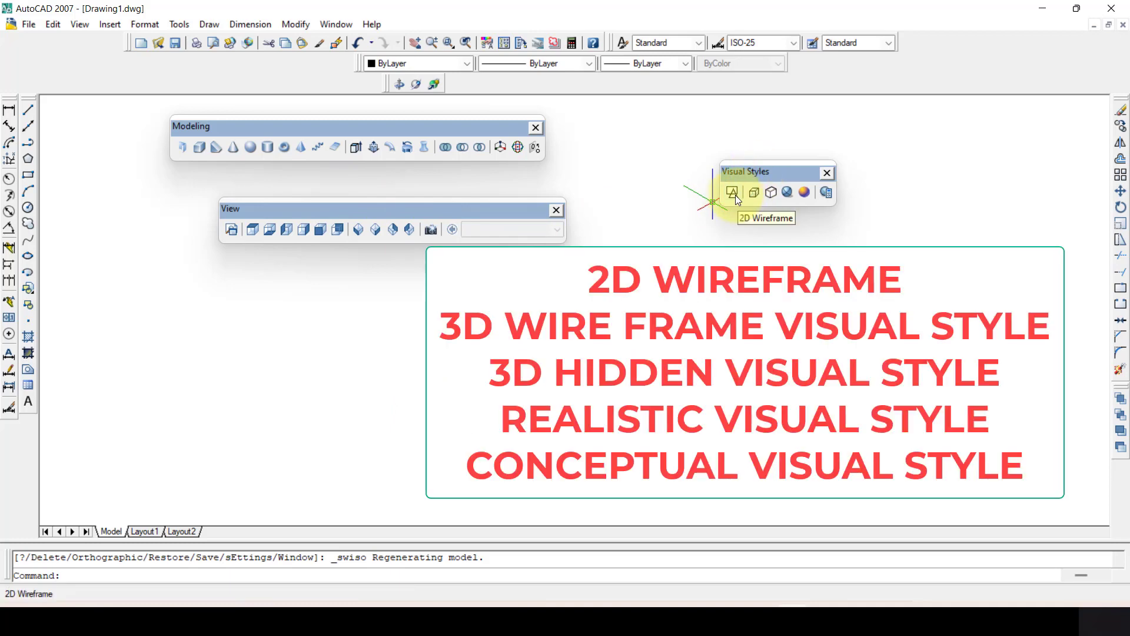
mouse_move(710, 209)
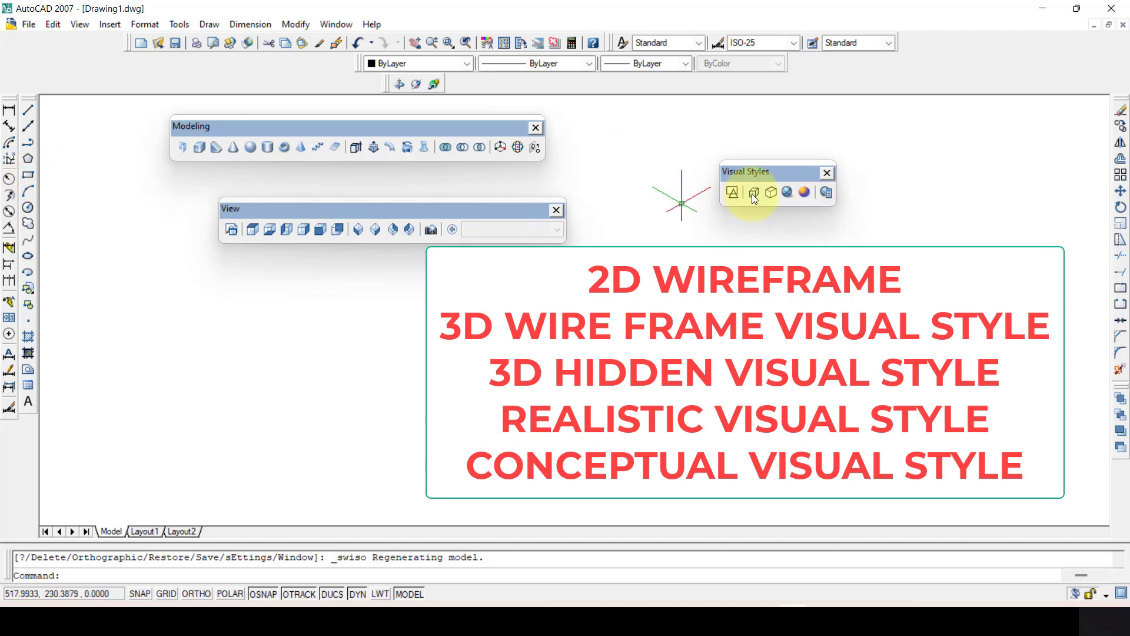
mouse_move(754, 192)
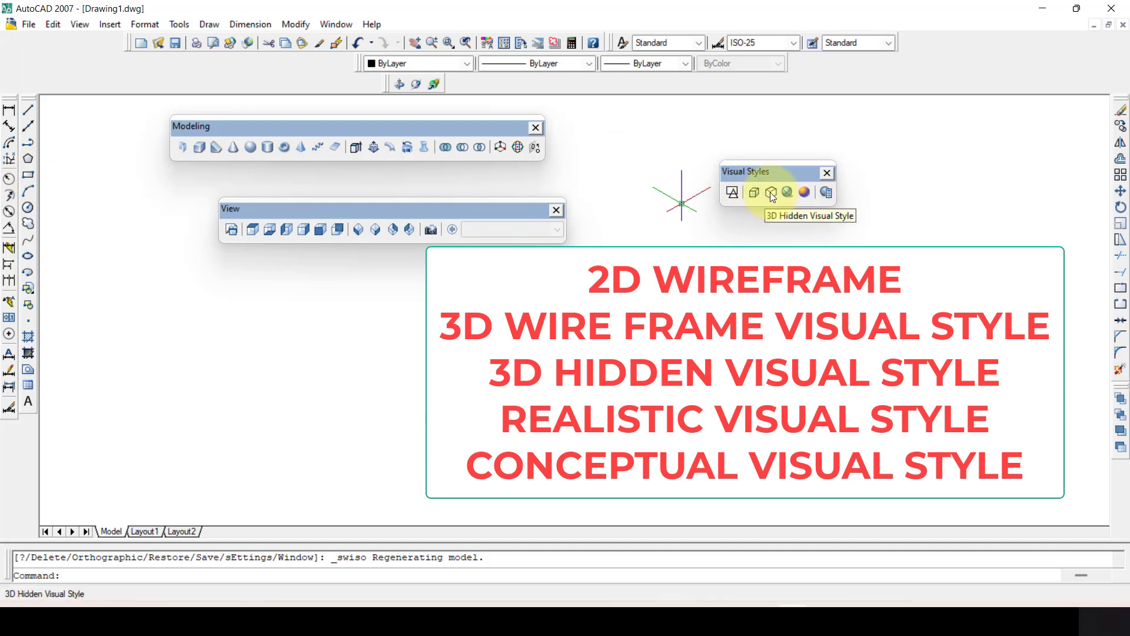
mouse_move(788, 192)
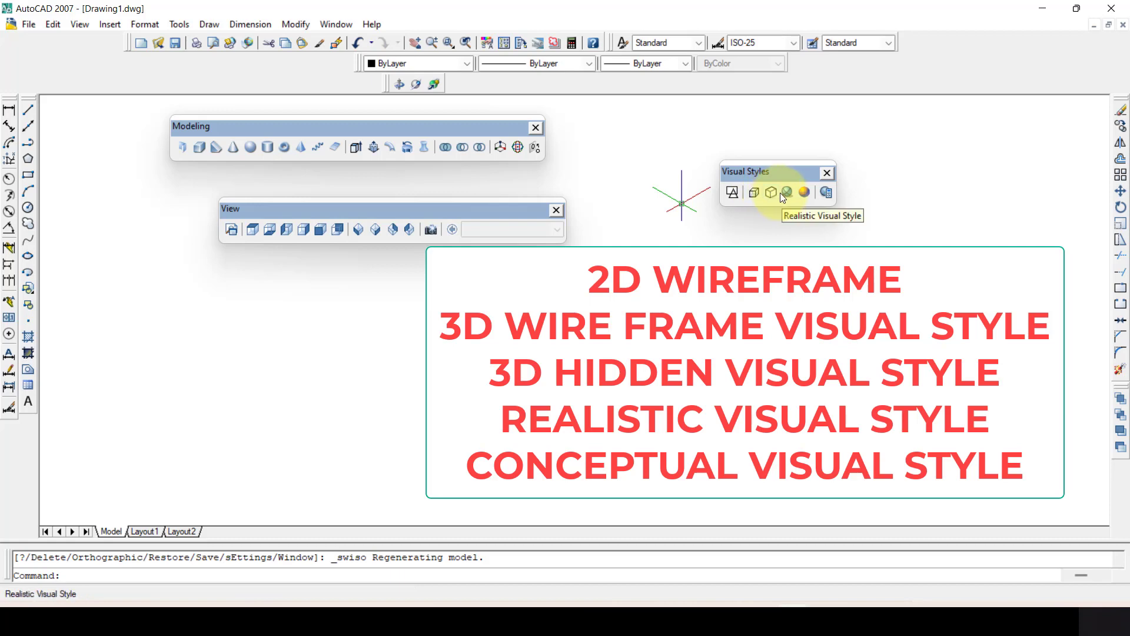
mouse_move(851, 213)
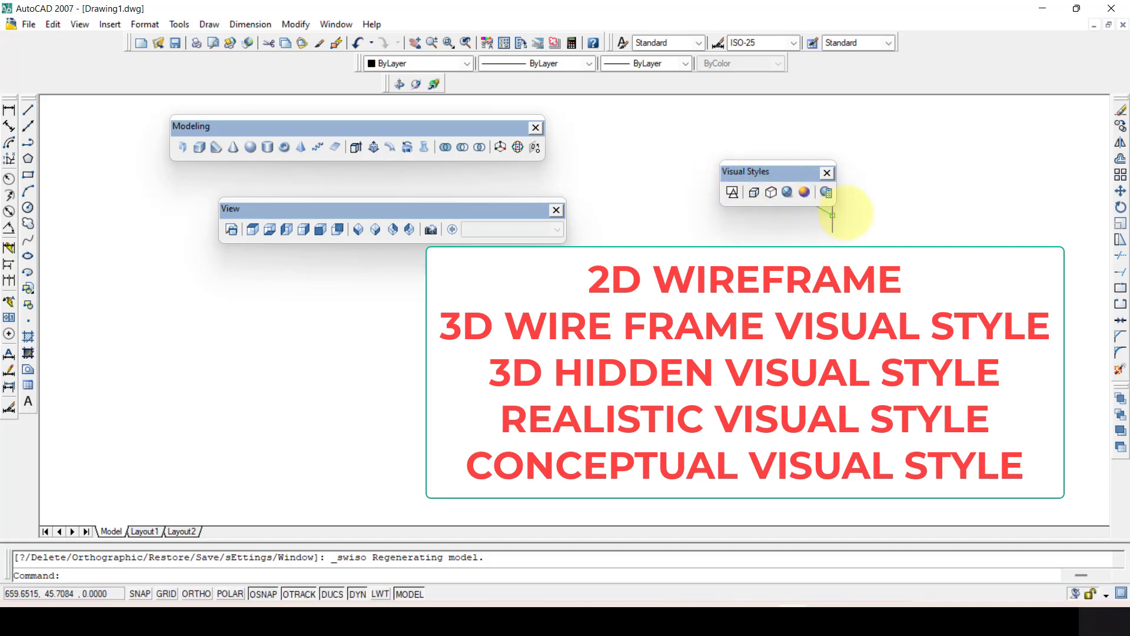
mouse_move(265, 277)
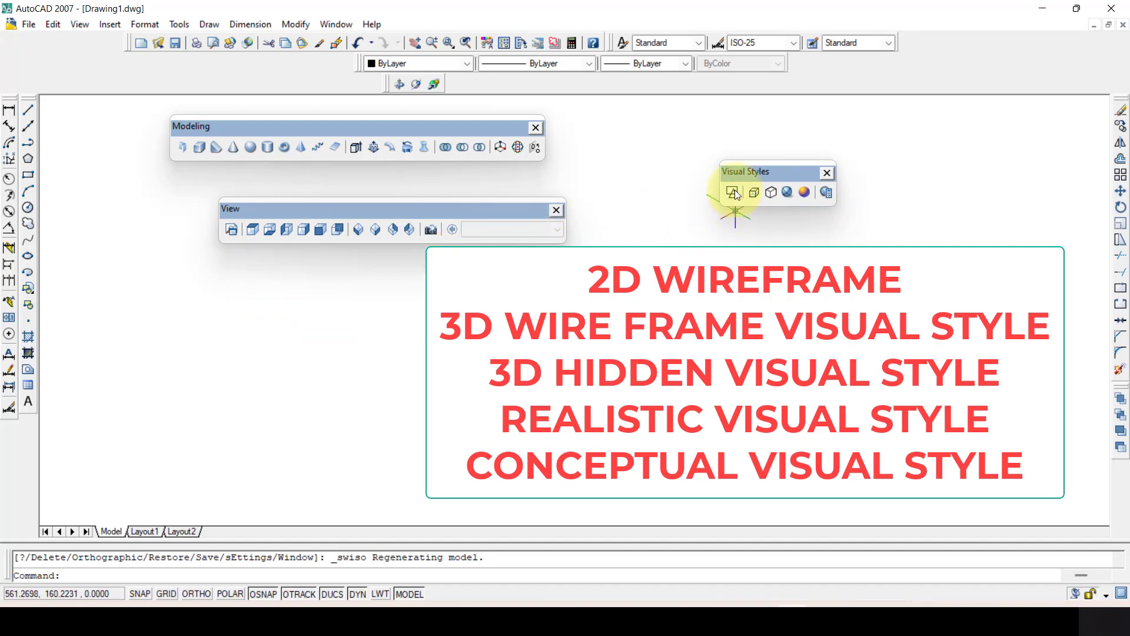
mouse_move(735, 192)
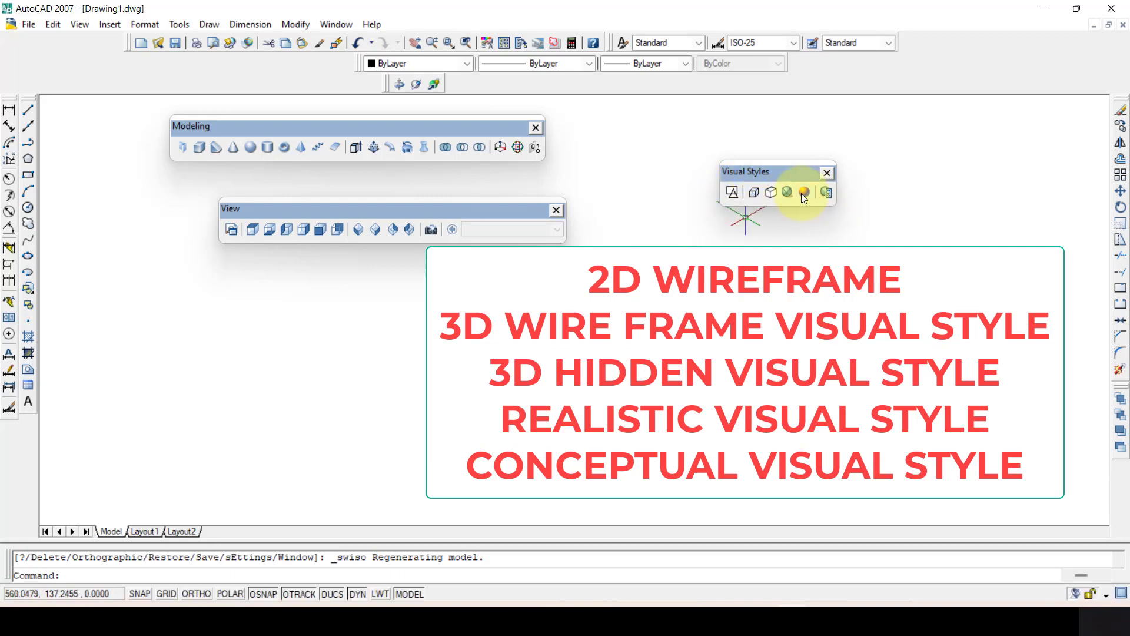
mouse_move(804, 192)
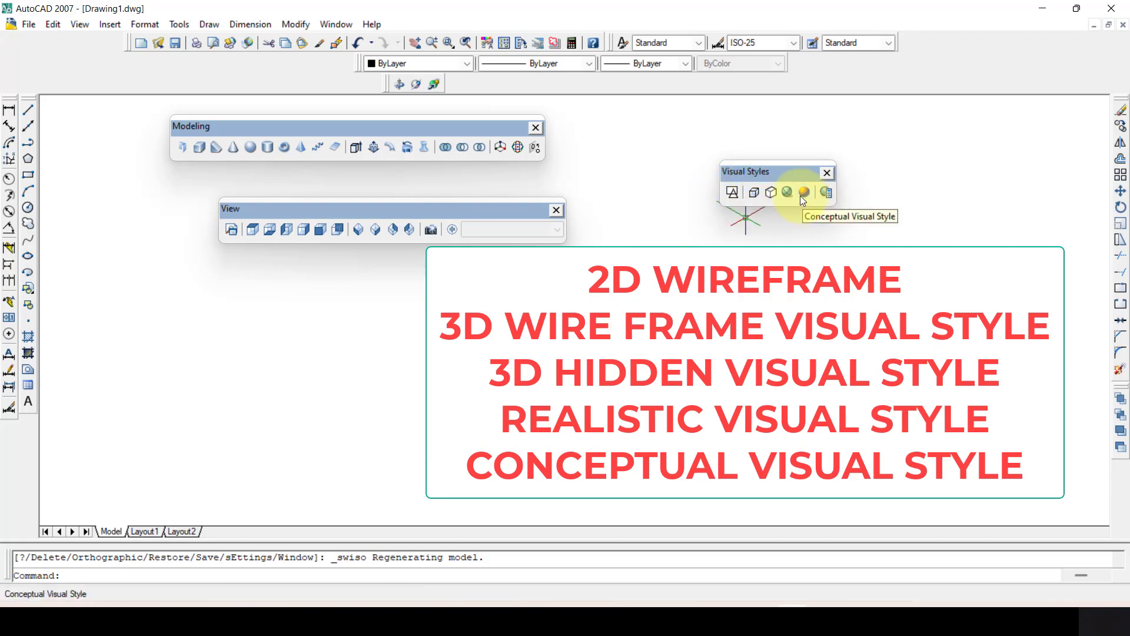
mouse_move(787, 192)
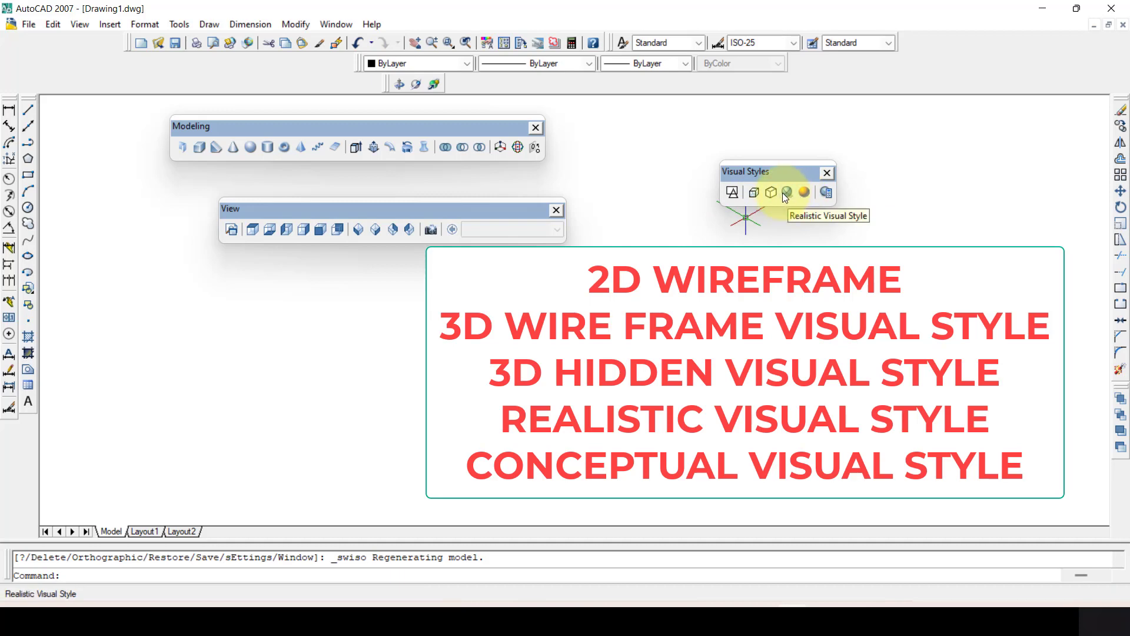
mouse_move(772, 192)
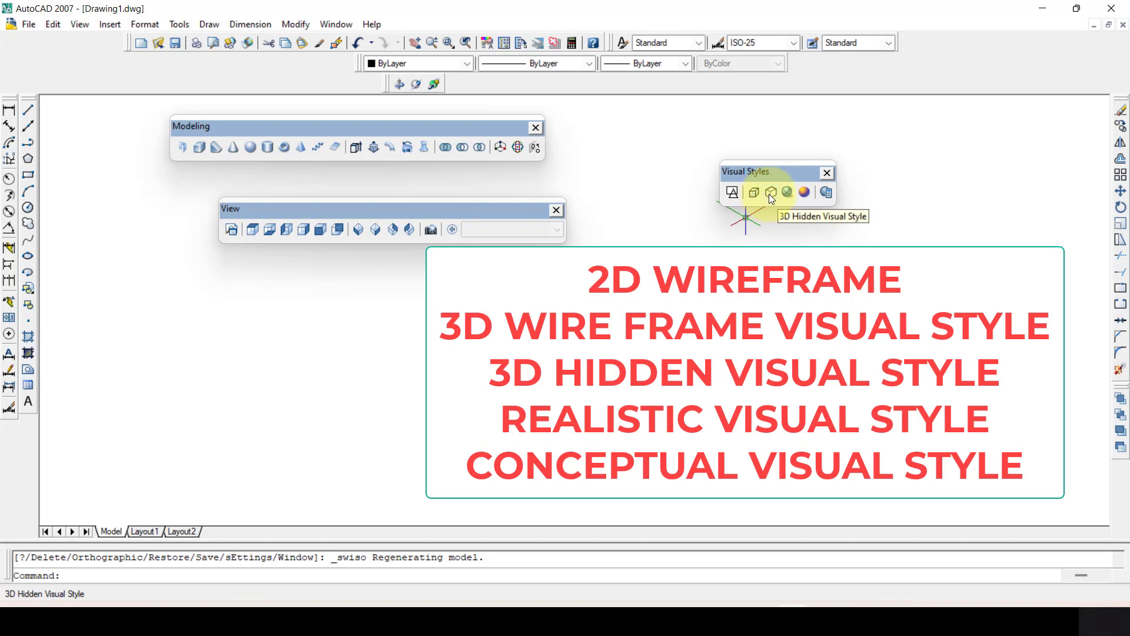
mouse_move(771, 198)
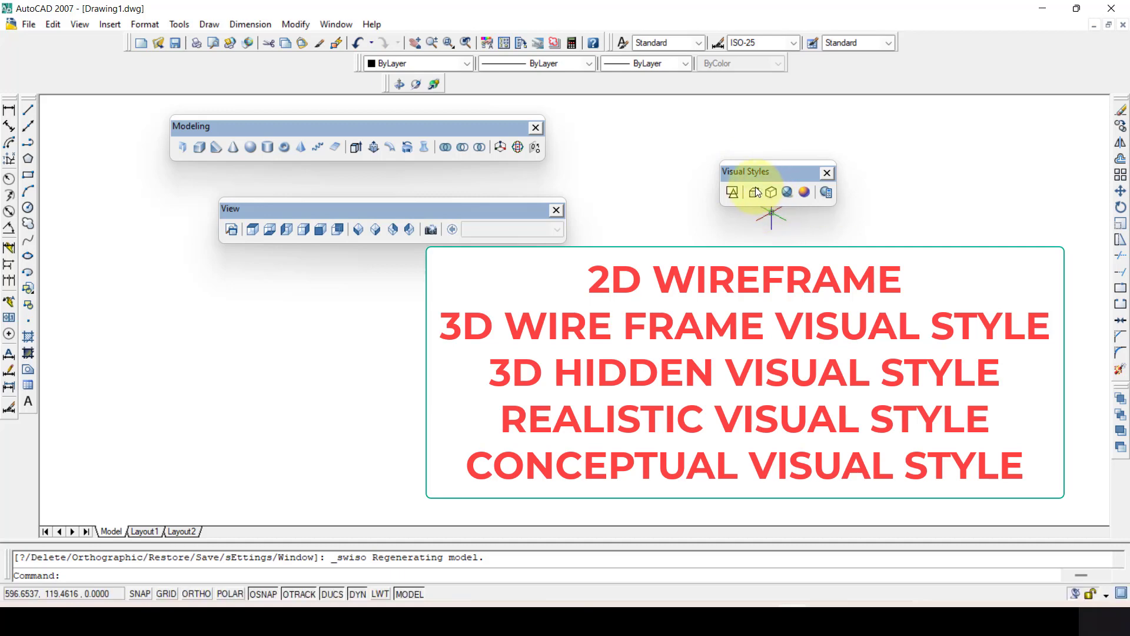
mouse_move(755, 192)
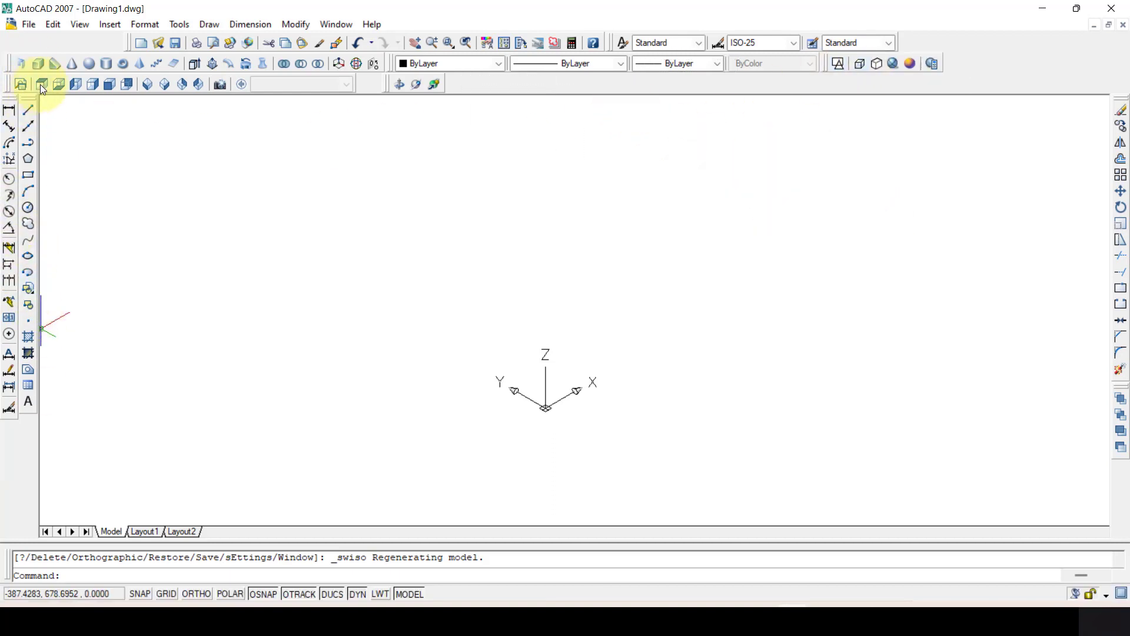
Switch to Top view and draw a solid sphere of radius 50.
click(59, 84)
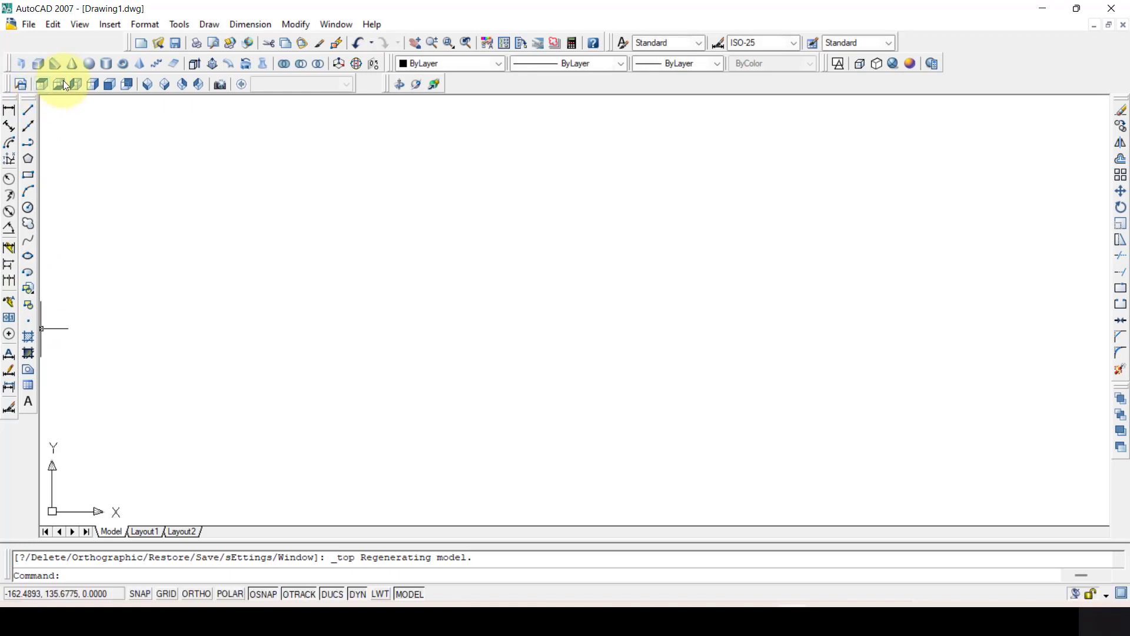
mouse_move(90, 64)
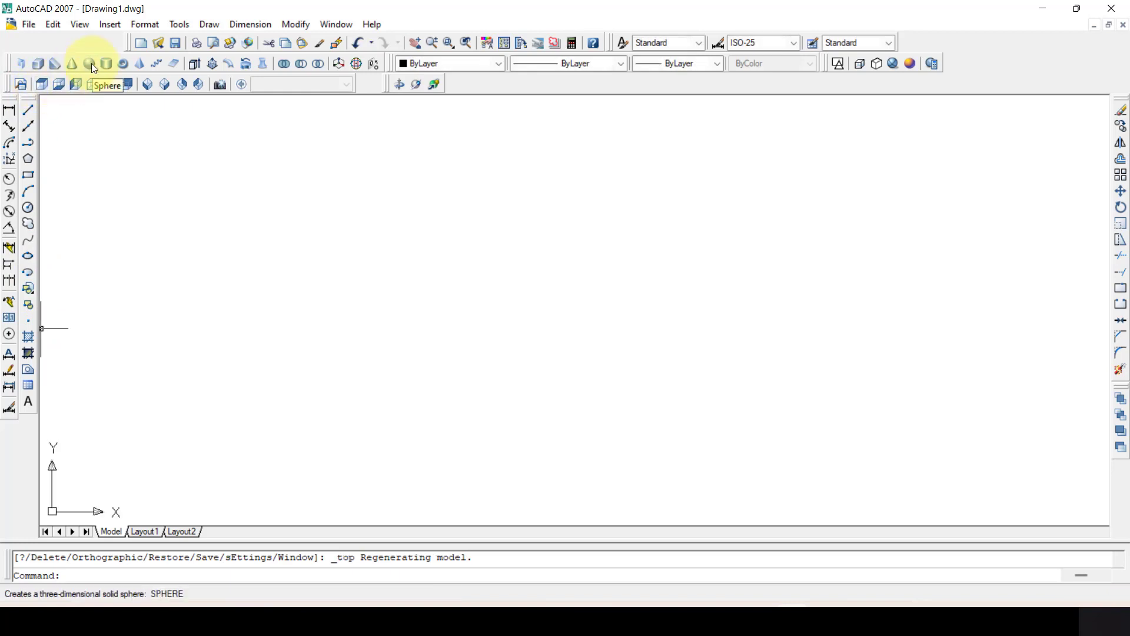
click(91, 64)
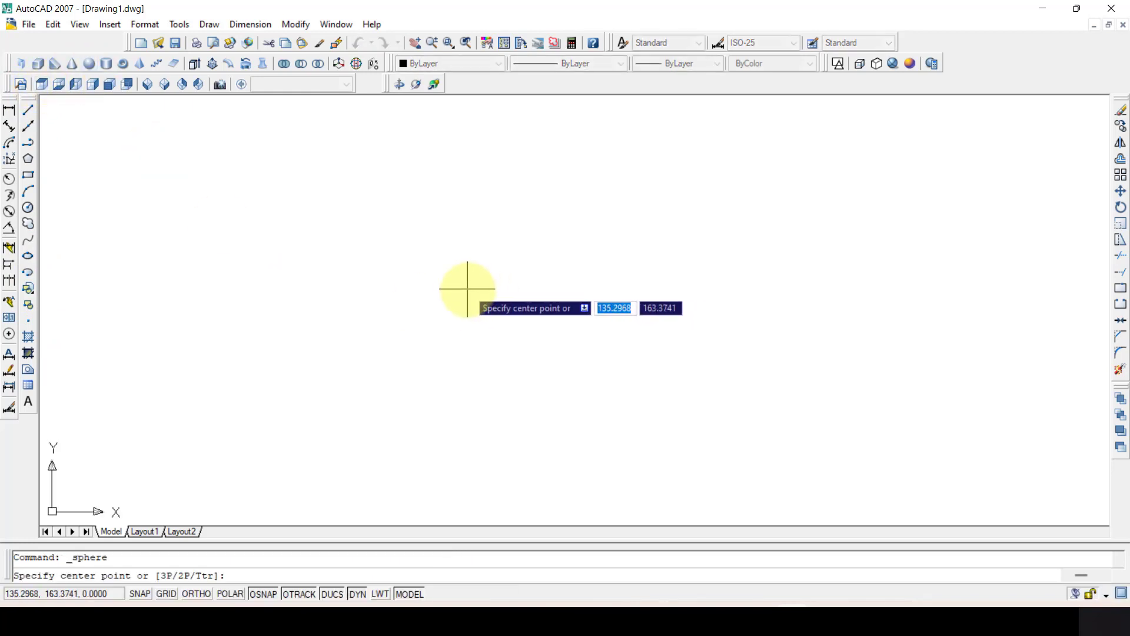
mouse_move(440, 288)
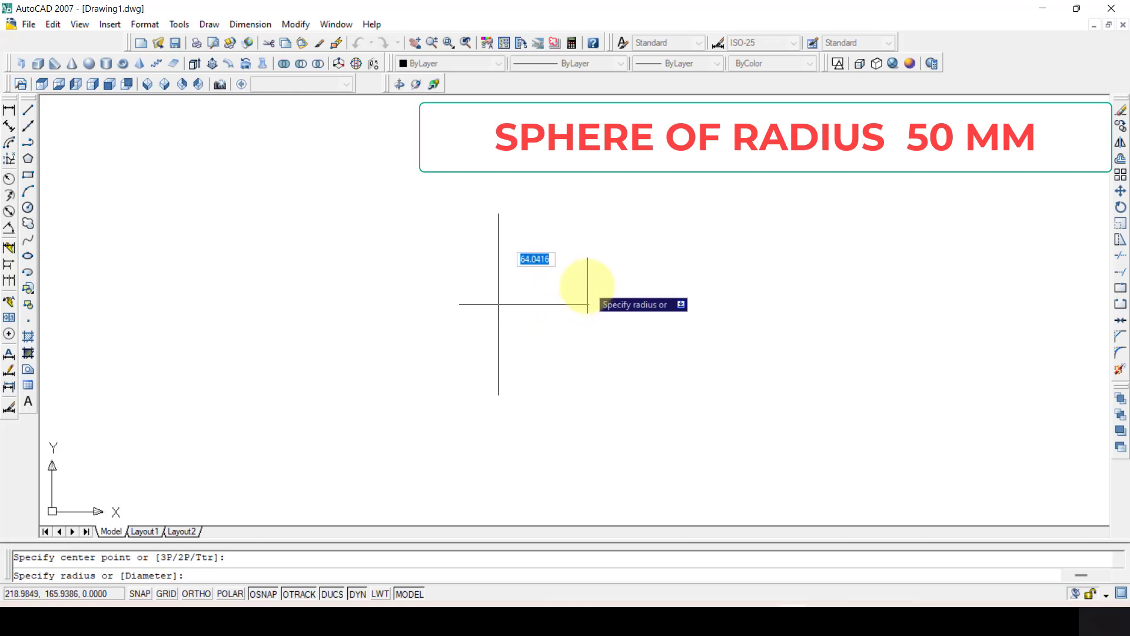
mouse_move(558, 302)
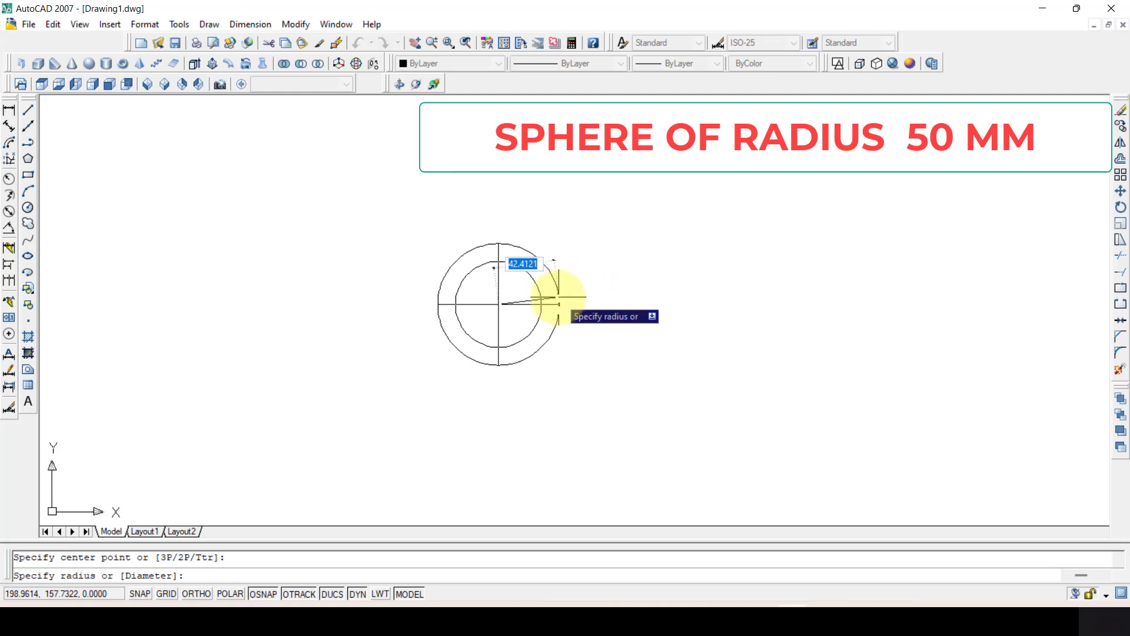
text(50)
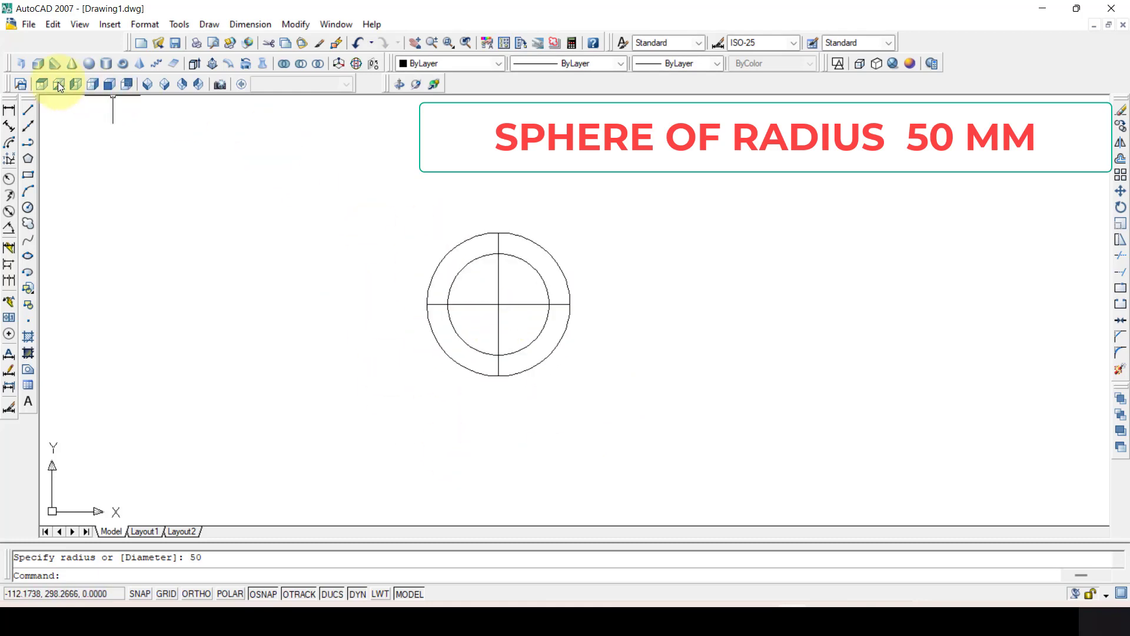
View the radius-50 sphere from Front, then from SW Isometric as a 3D wireframe.
click(109, 85)
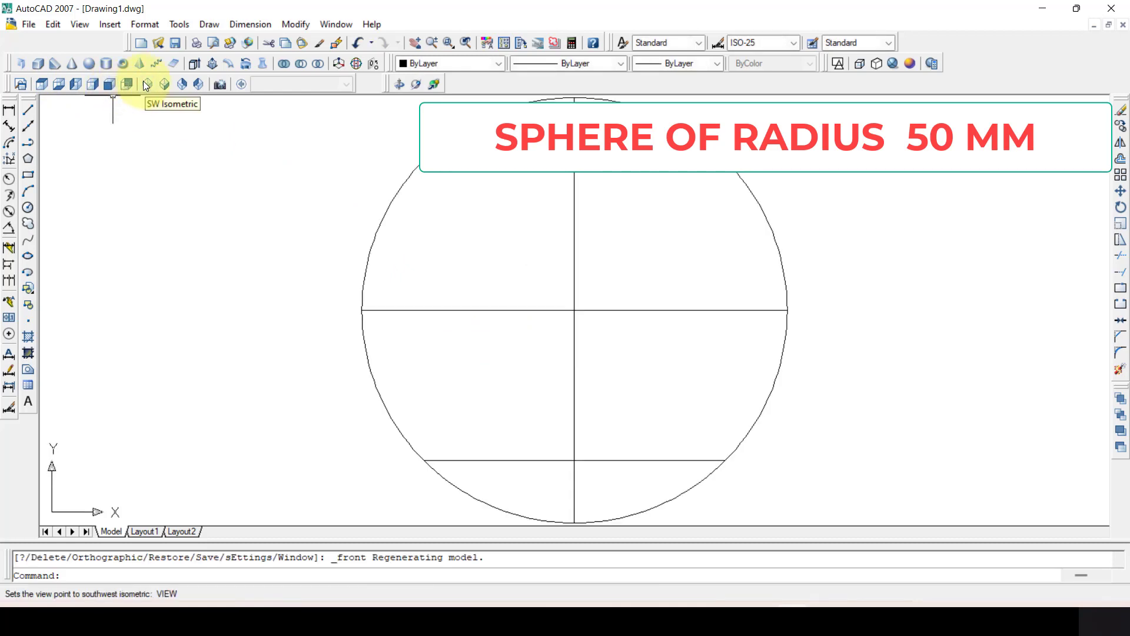
click(145, 84)
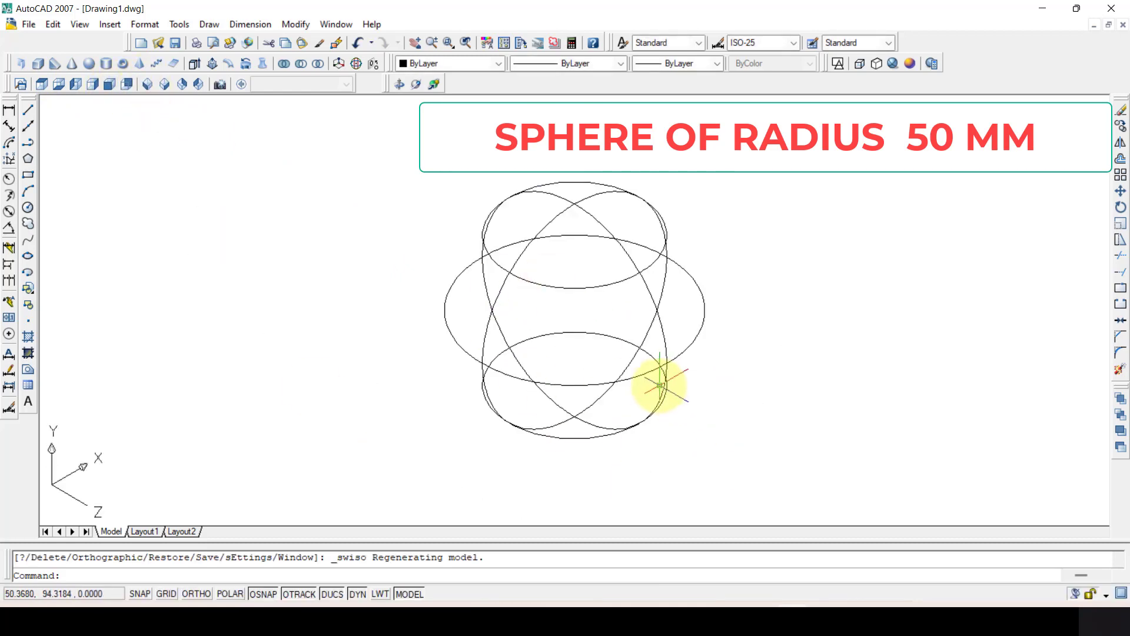
mouse_move(677, 216)
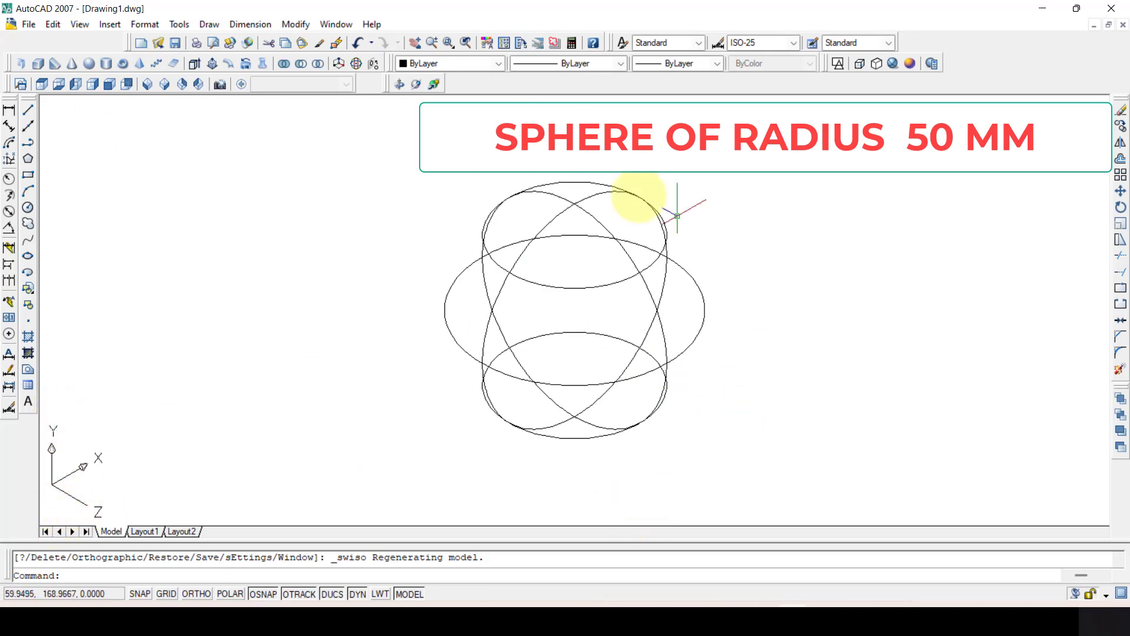
mouse_move(472, 384)
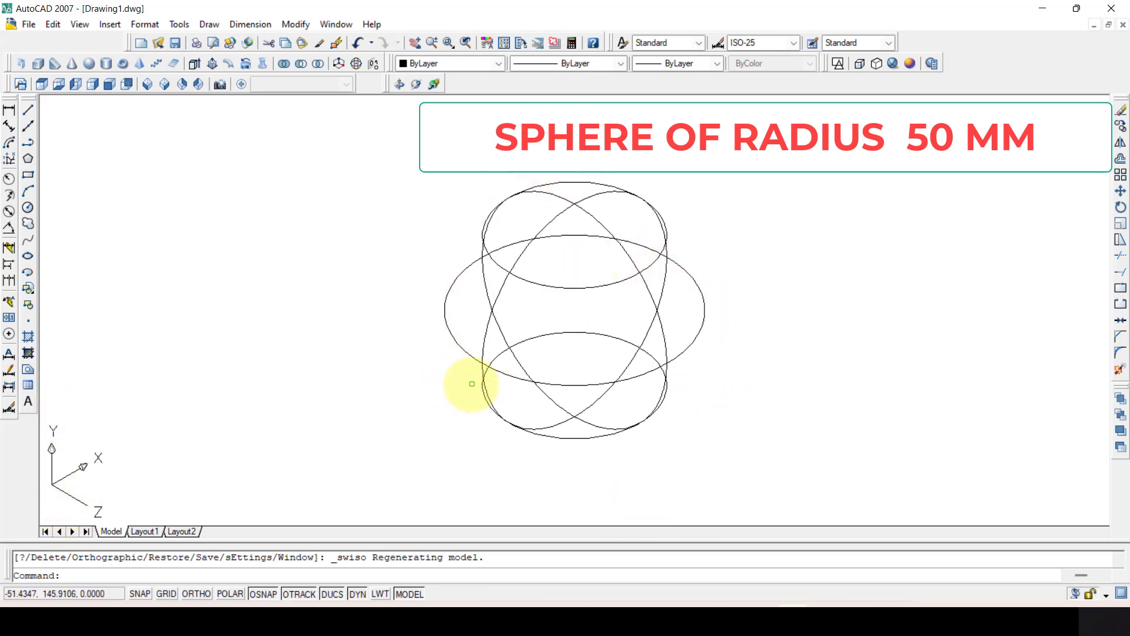
mouse_move(916, 68)
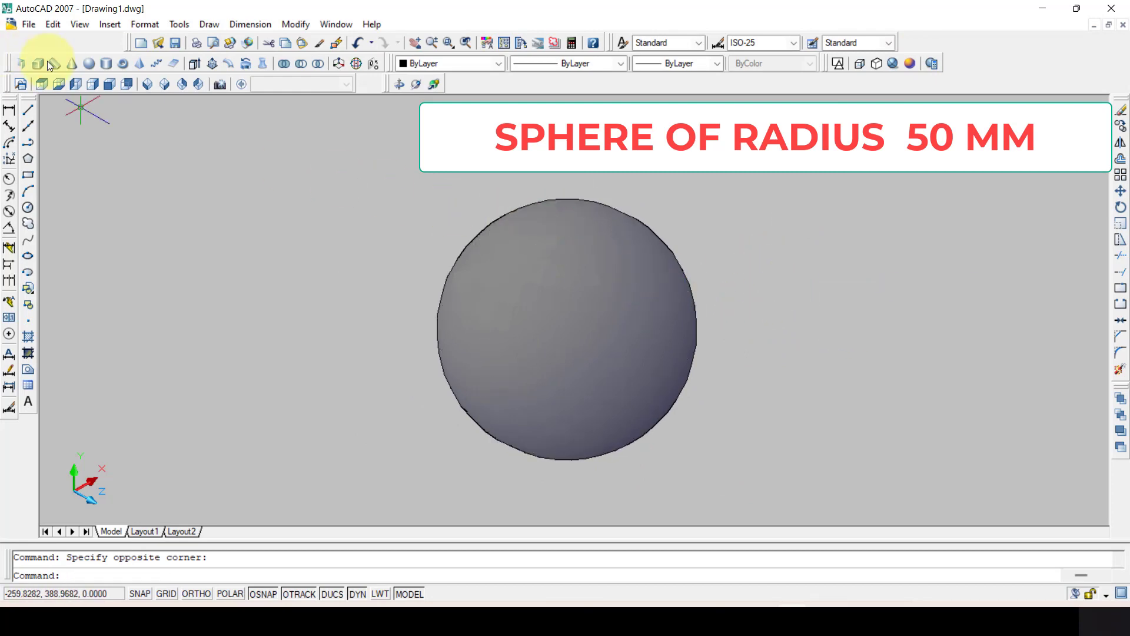
Select the sphere so it renders shaded in the Conceptual visual style.
click(626, 329)
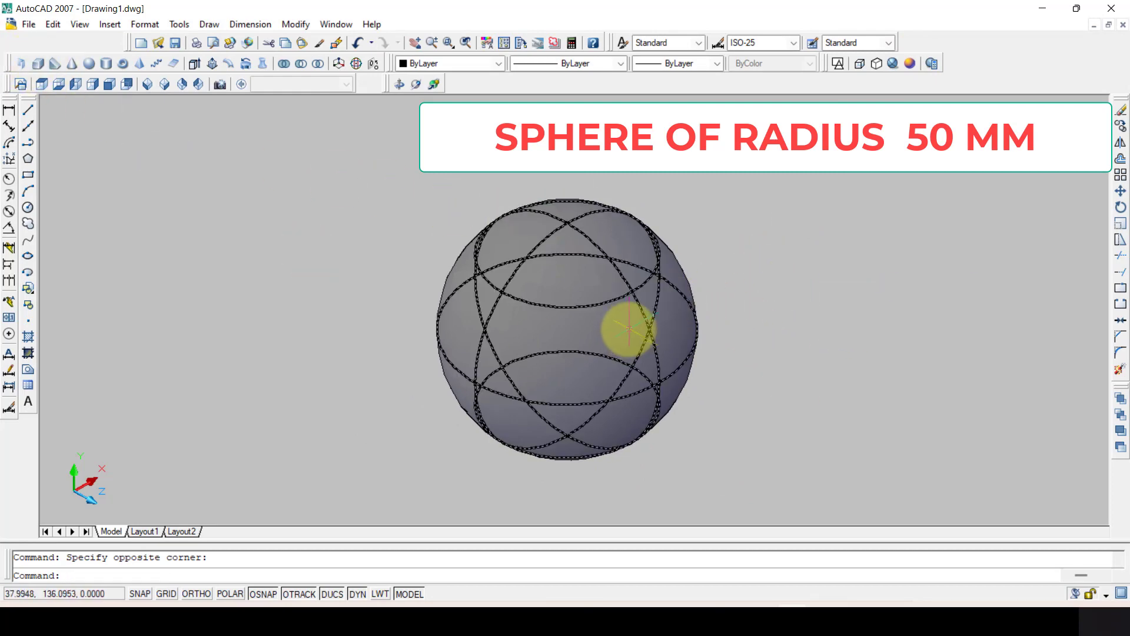
mouse_move(697, 321)
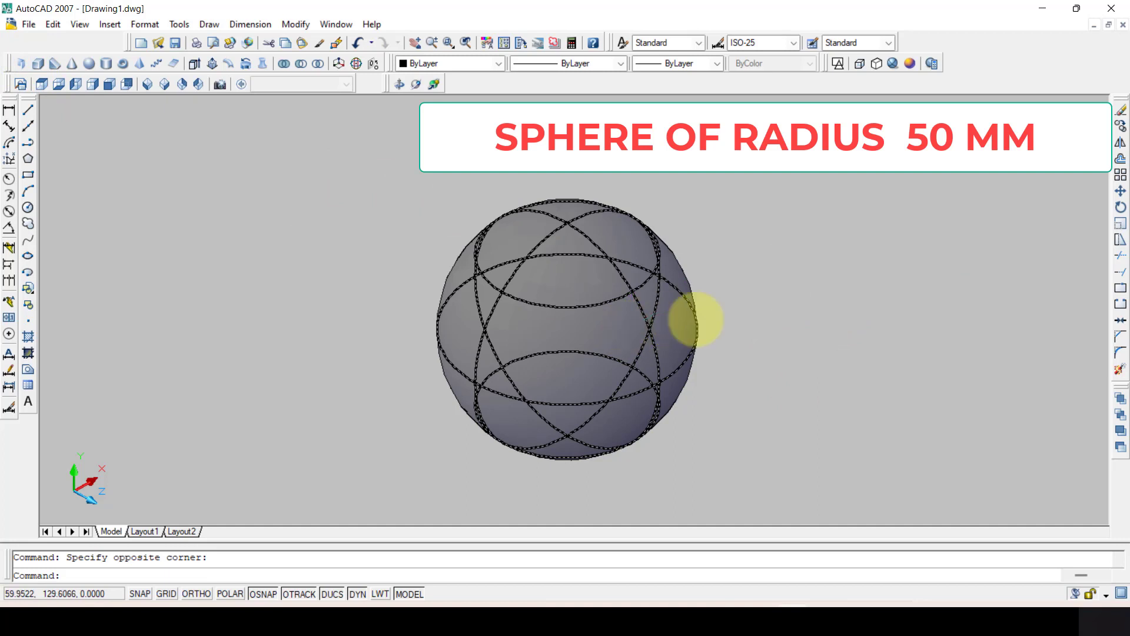